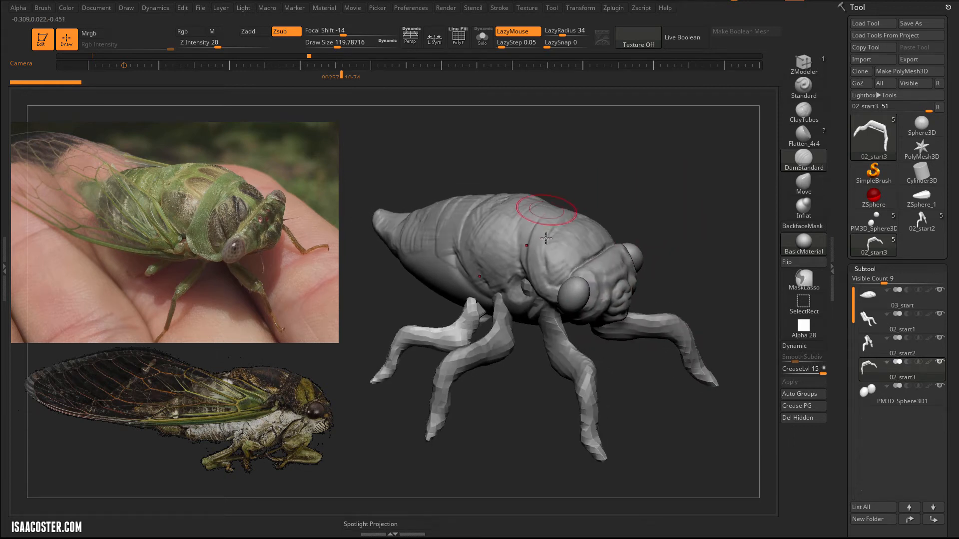
# - Shorten the legs on 02_start3 with Move, then select the 02_start2 middle legs subtool
pyautogui.click(901, 347)
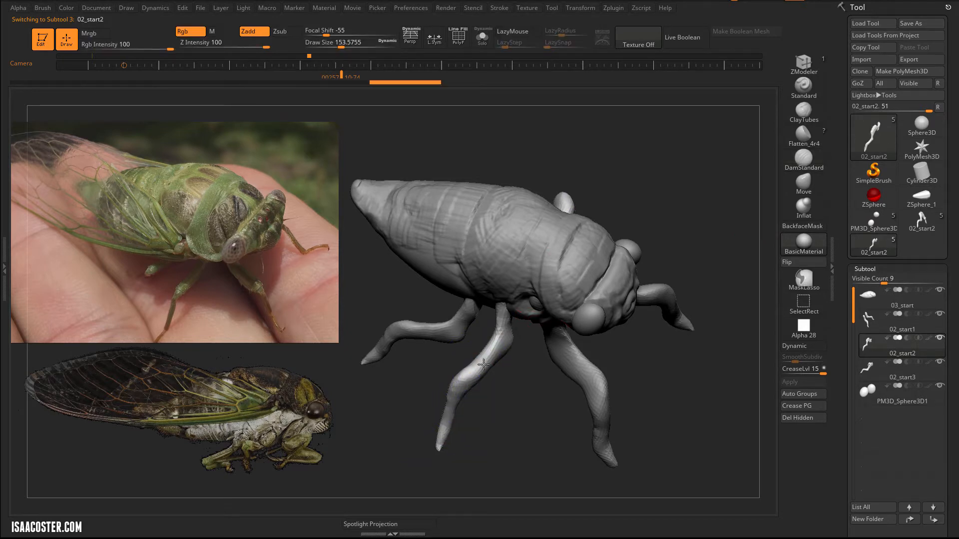
pyautogui.click(902, 378)
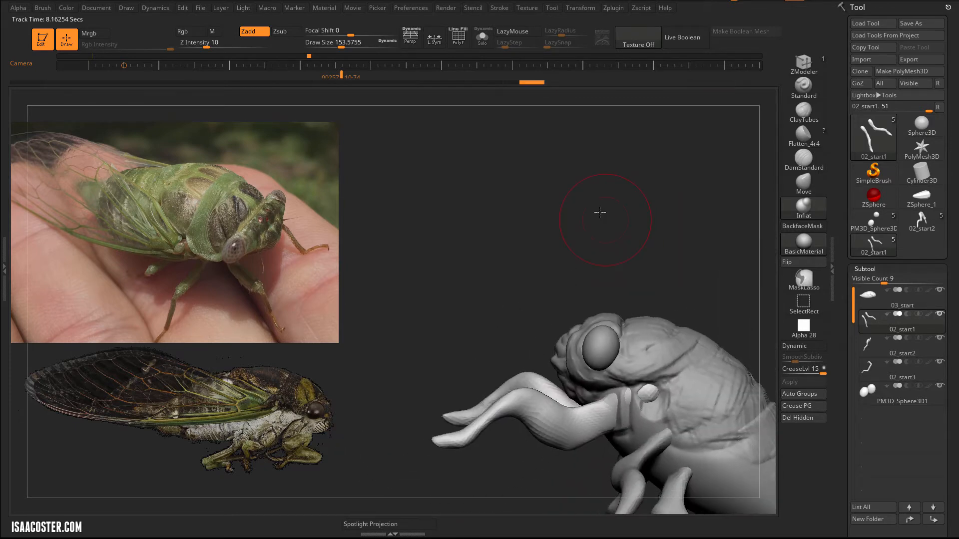
# - Pull the 02_start1 front legs shorter with the Move brush
pyautogui.moveTo(599, 213); pyautogui.dragTo(413, 413)
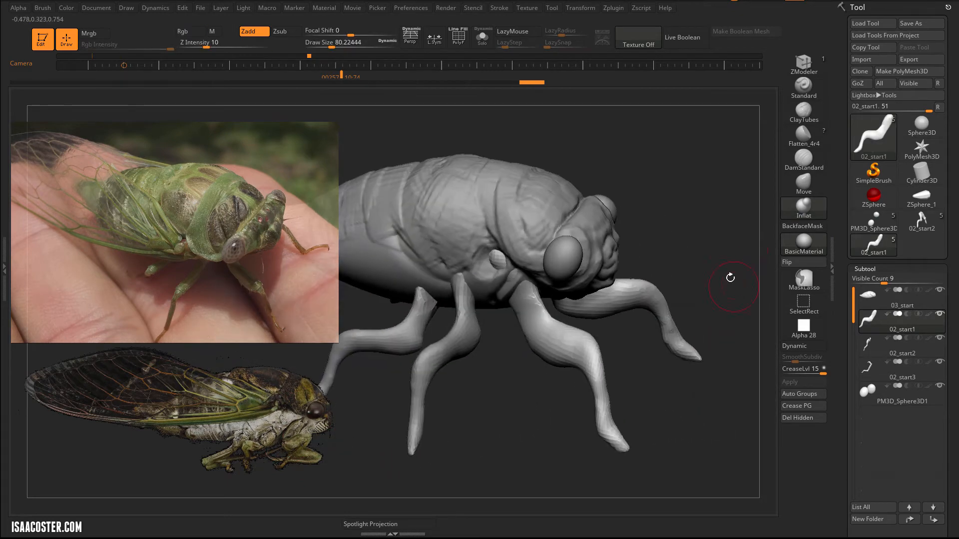
pyautogui.click(900, 348)
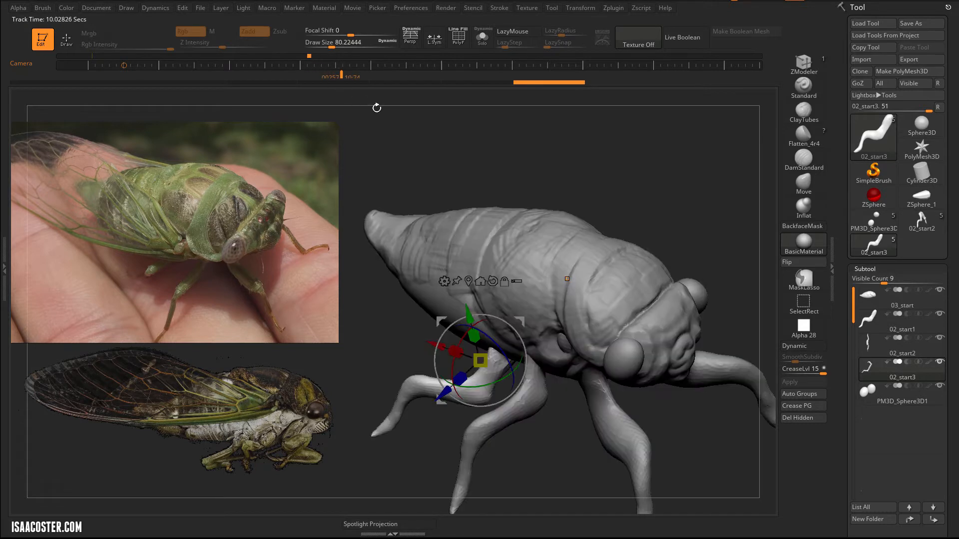
# - Reposition the 02_start3 rear legs with the Gizmo, tucking them under the body
pyautogui.click(66, 39)
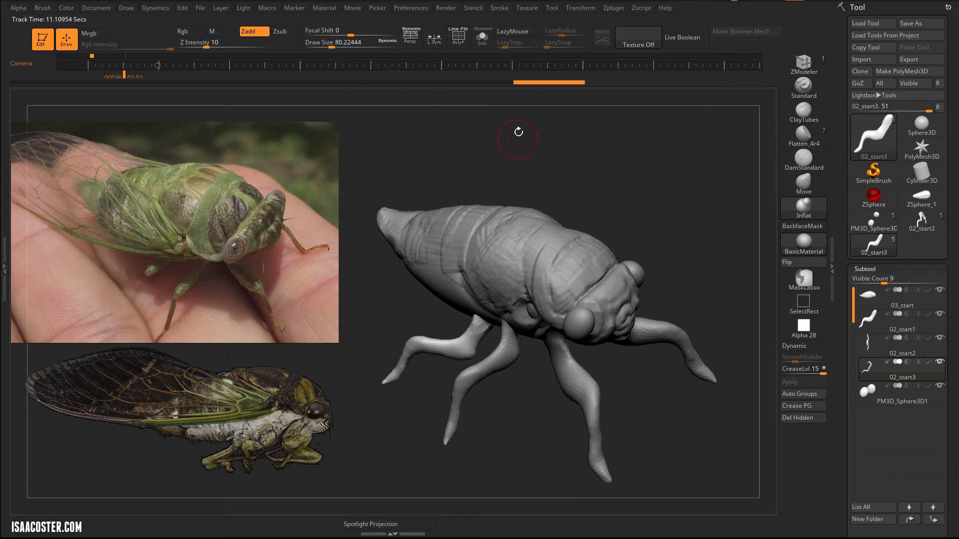
pyautogui.moveTo(621, 222)
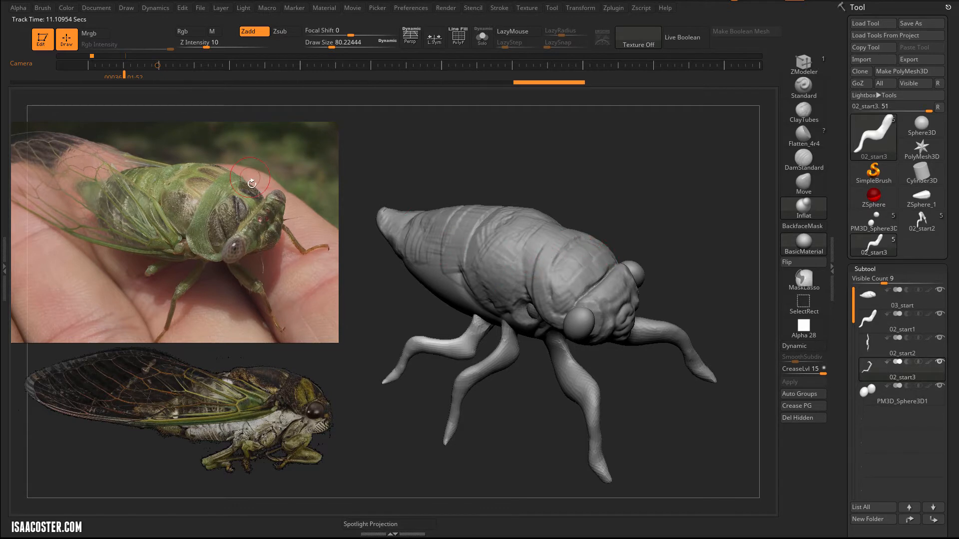
pyautogui.moveTo(239, 171)
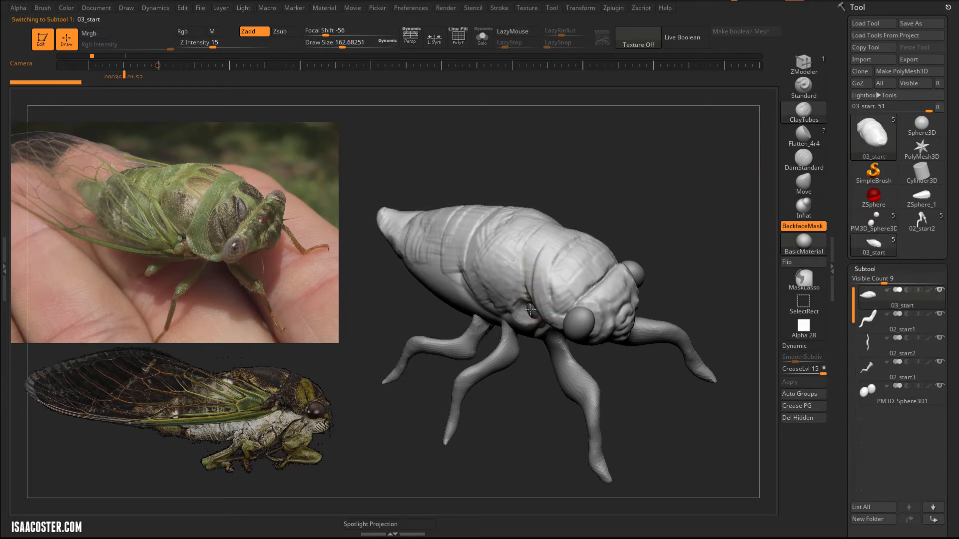
# - Build up ClayTubes clay along the body side behind the eye
pyautogui.moveTo(532, 300); pyautogui.dragTo(523, 275)
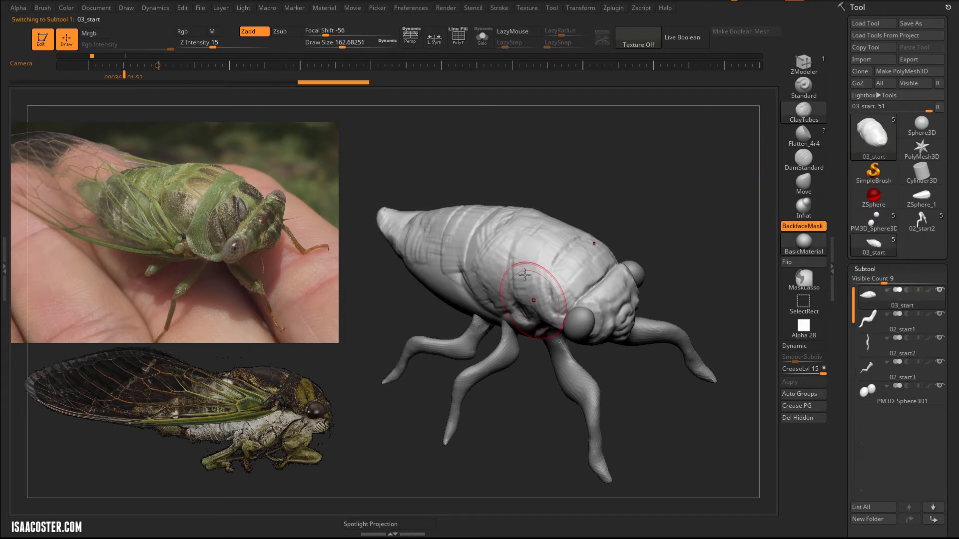
pyautogui.moveTo(525, 275); pyautogui.dragTo(505, 279)
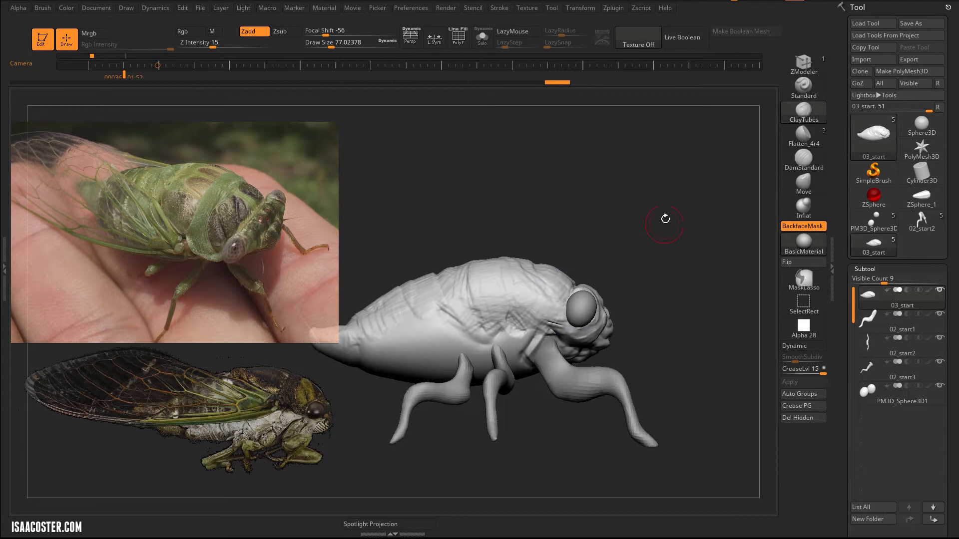
pyautogui.moveTo(664, 219); pyautogui.dragTo(629, 199)
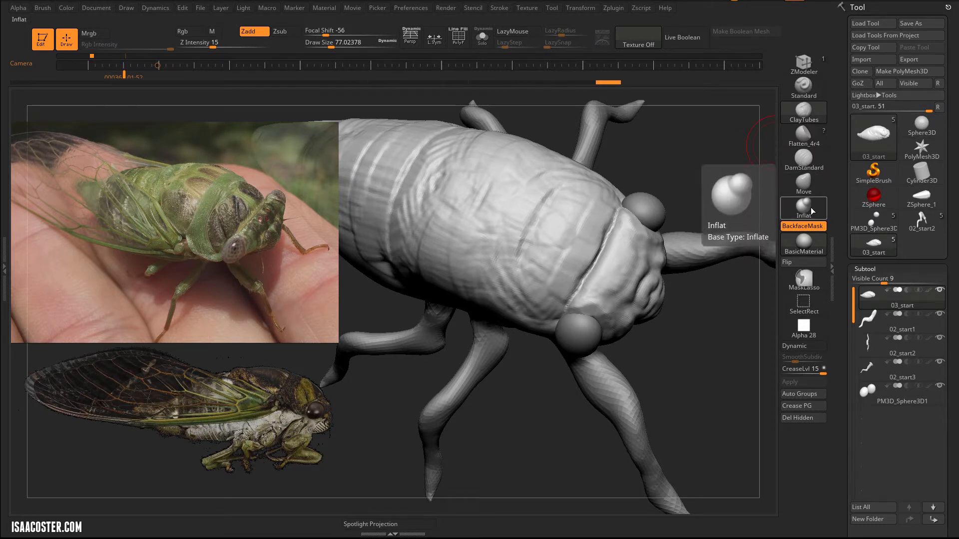
# - Switch to the Inflat brush to swell the top of the body
pyautogui.click(803, 63)
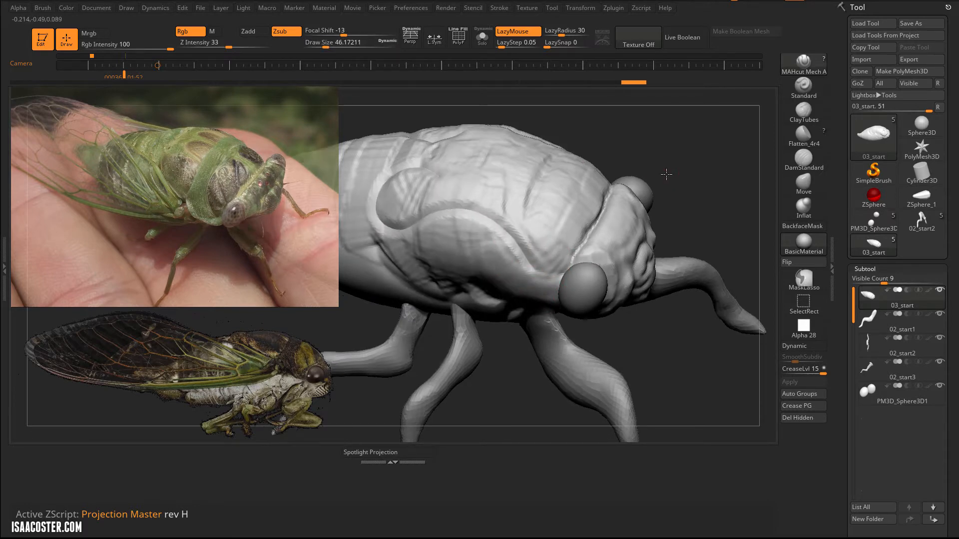
# - Carve creases beside the eye and across the top of the back with MAHcut Mech A
pyautogui.moveTo(665, 175); pyautogui.dragTo(737, 316)
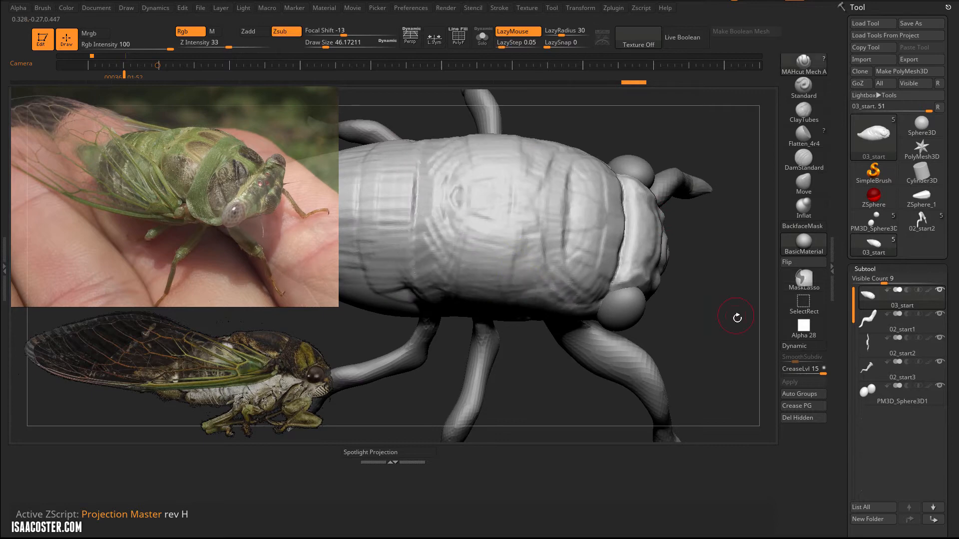
pyautogui.click(803, 137)
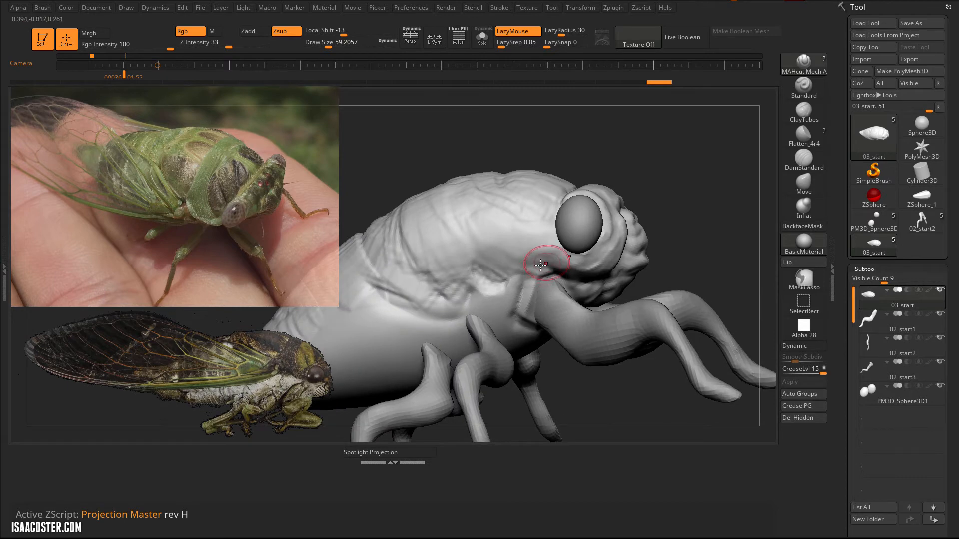
pyautogui.moveTo(544, 263); pyautogui.dragTo(564, 254)
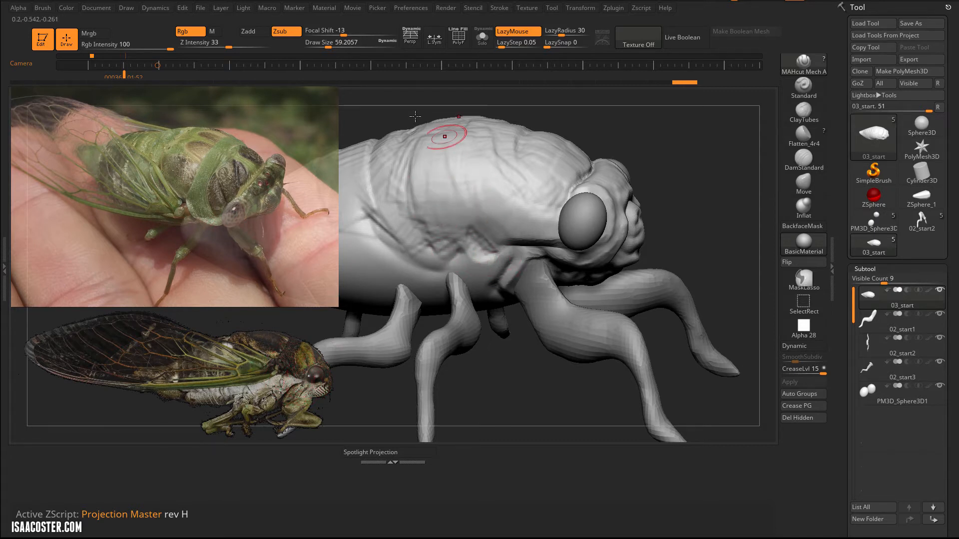
pyautogui.moveTo(415, 116); pyautogui.dragTo(584, 131)
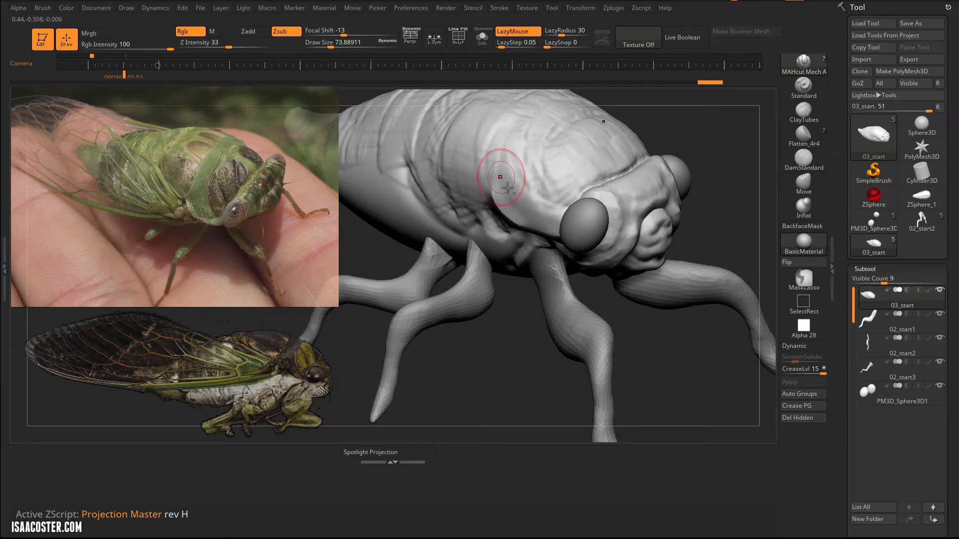
# - Cut creases and vertical segment lines into the thorax side and deepen its grooves
pyautogui.moveTo(500, 177); pyautogui.dragTo(496, 265)
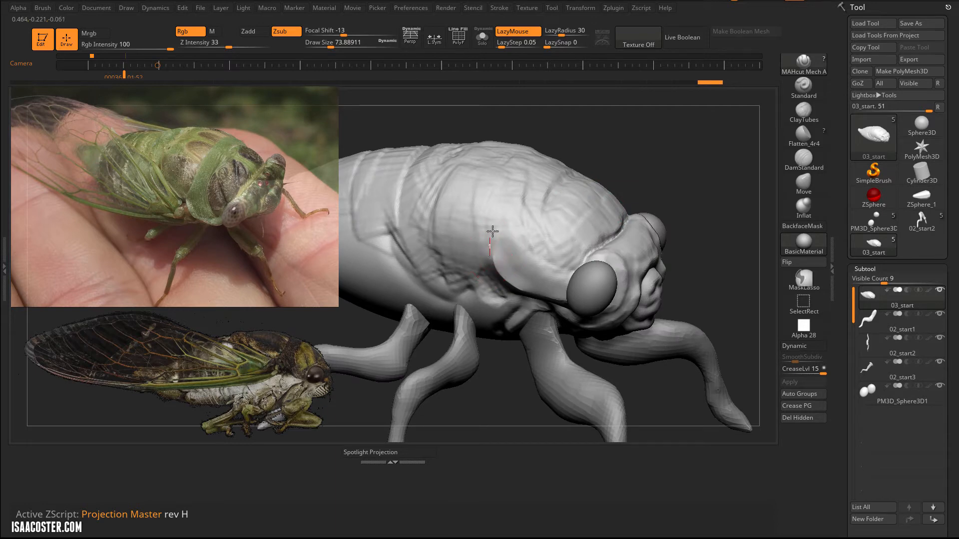
pyautogui.moveTo(492, 231); pyautogui.dragTo(563, 183)
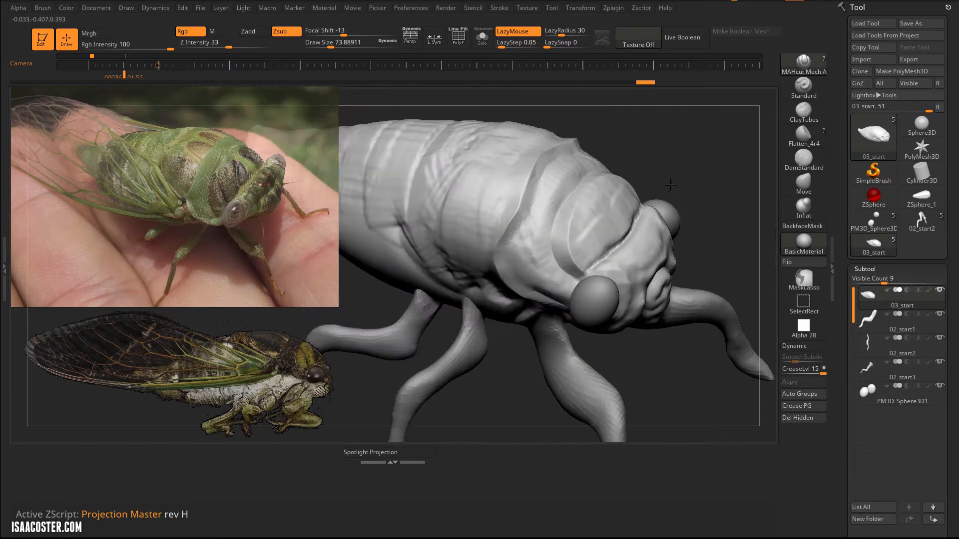
pyautogui.moveTo(670, 185); pyautogui.dragTo(550, 297)
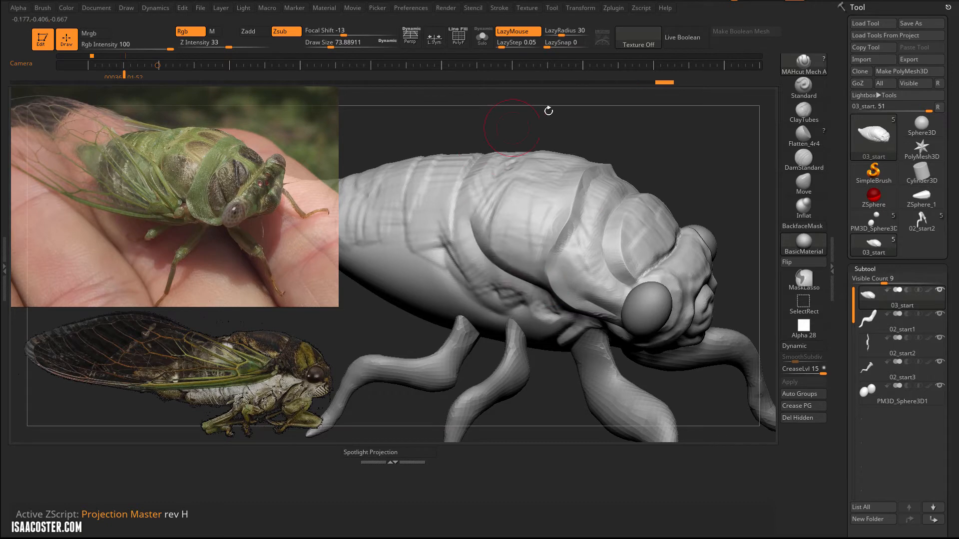
pyautogui.moveTo(548, 111); pyautogui.dragTo(483, 257)
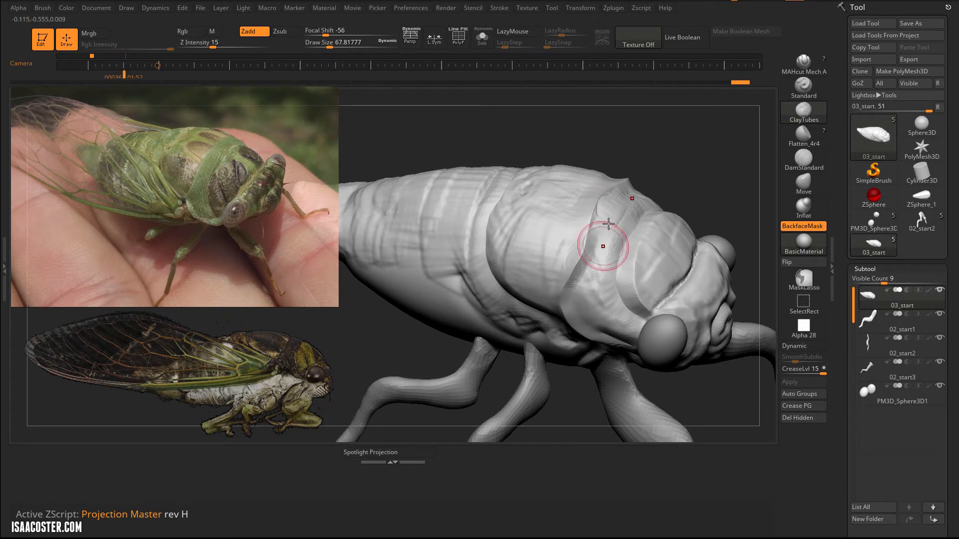
# - Add ClayTubes clay over the thorax plate behind the eyes
pyautogui.moveTo(603, 246); pyautogui.dragTo(584, 309)
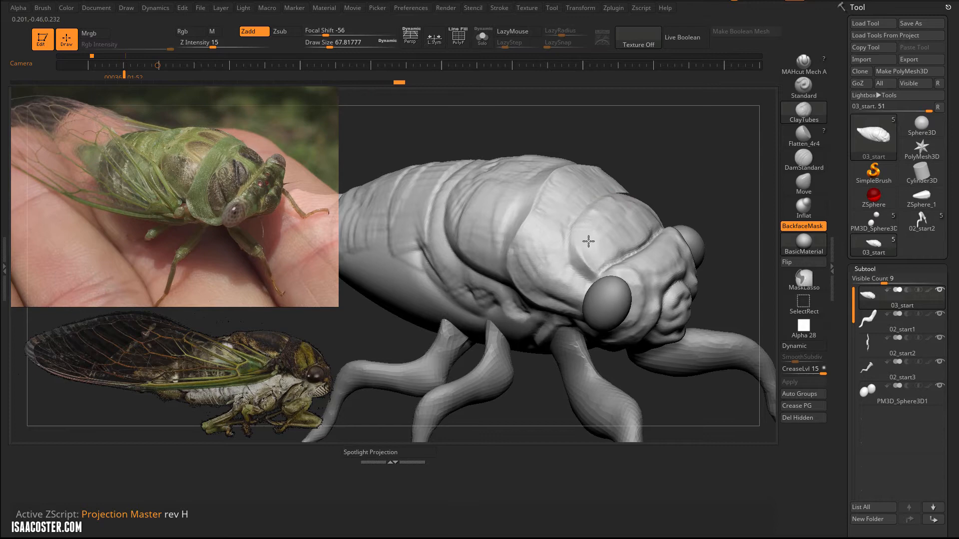
pyautogui.click(605, 250)
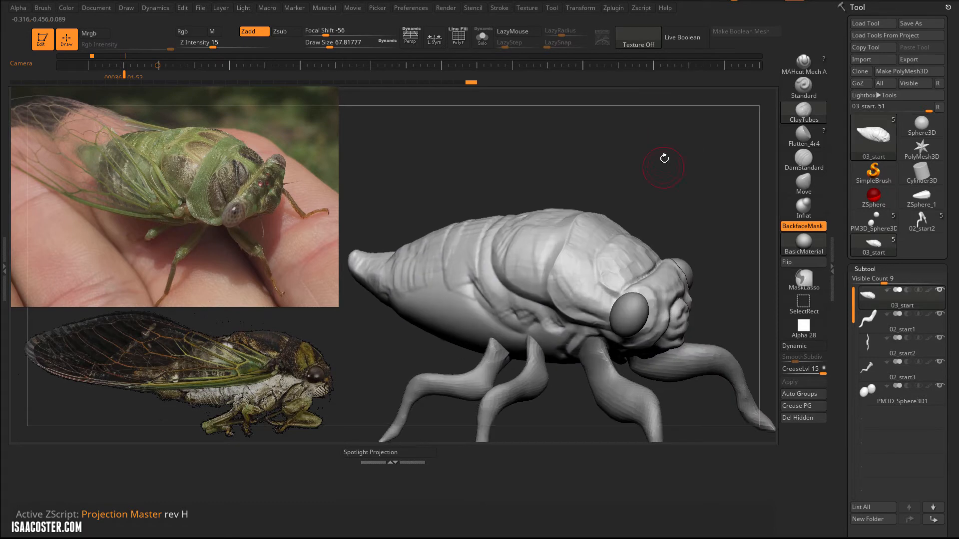
pyautogui.moveTo(664, 157); pyautogui.dragTo(685, 132)
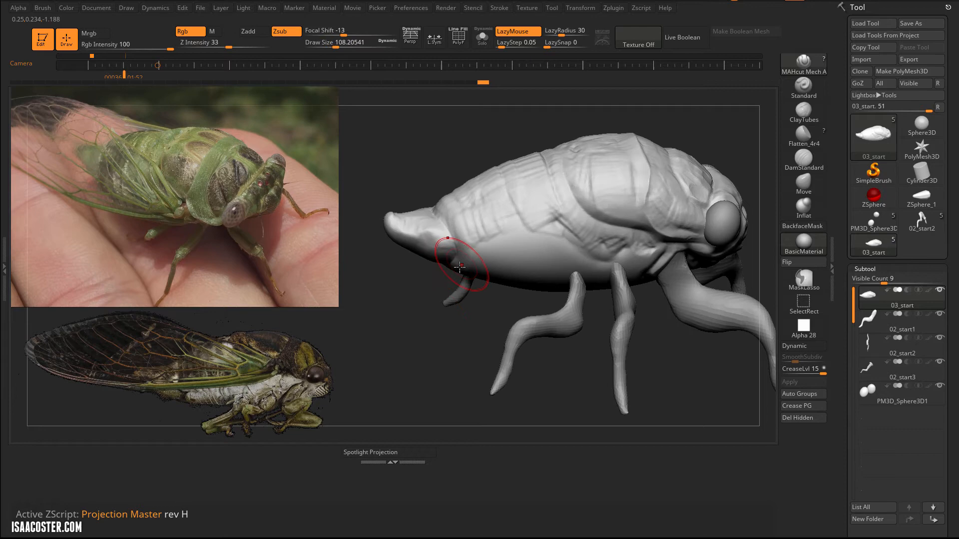
# - Carve segment lines near the tail and stretch the abdomen into a longer, pointed tail
pyautogui.moveTo(458, 267); pyautogui.dragTo(436, 324)
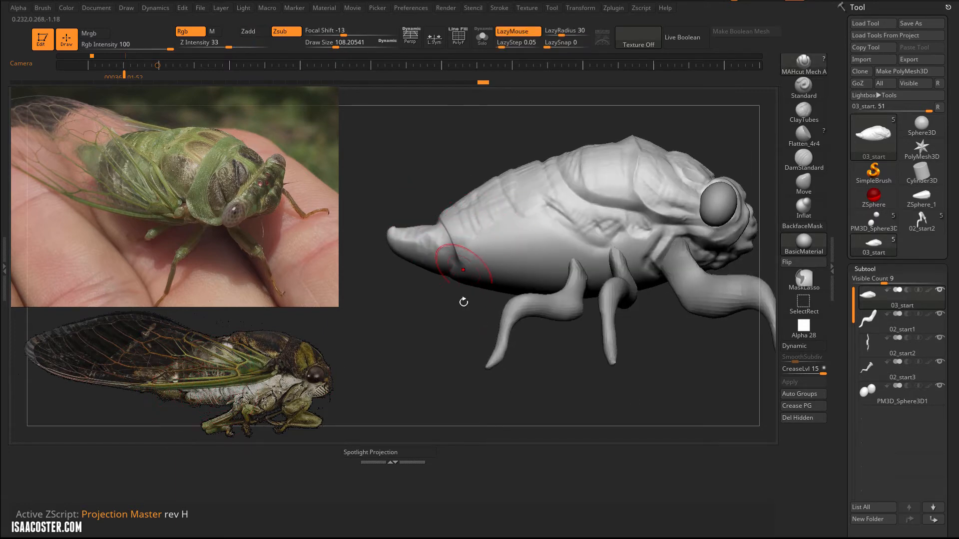
pyautogui.moveTo(463, 269); pyautogui.dragTo(463, 264)
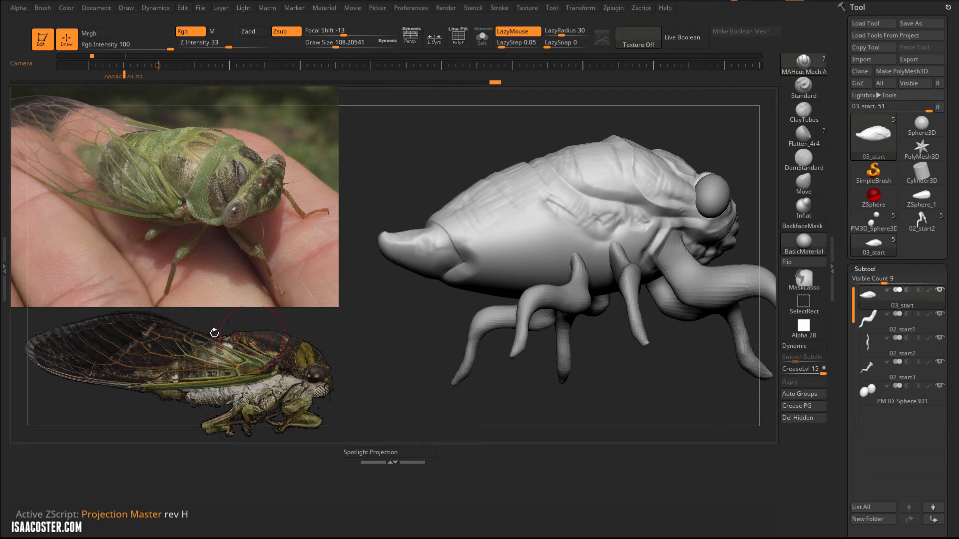
pyautogui.moveTo(214, 334); pyautogui.dragTo(476, 290)
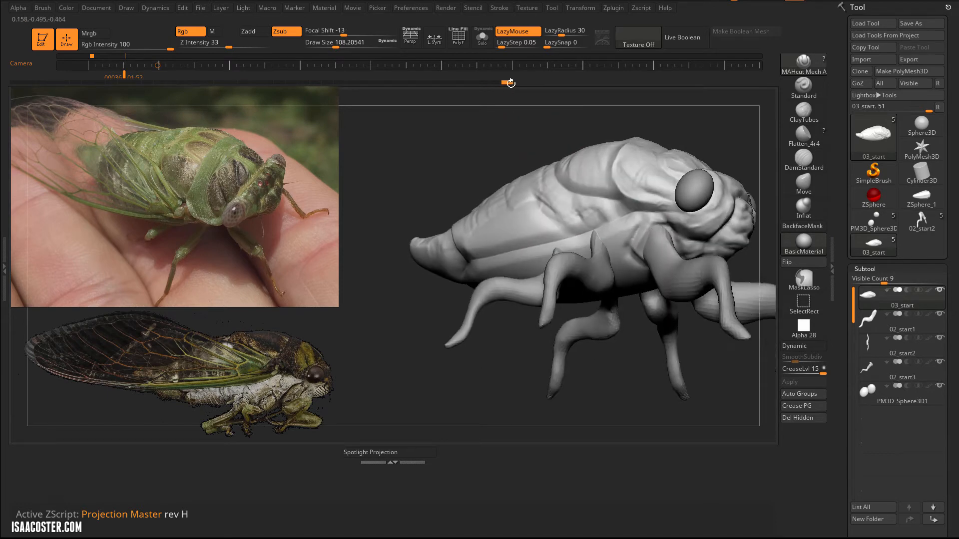
pyautogui.moveTo(510, 82); pyautogui.dragTo(452, 386)
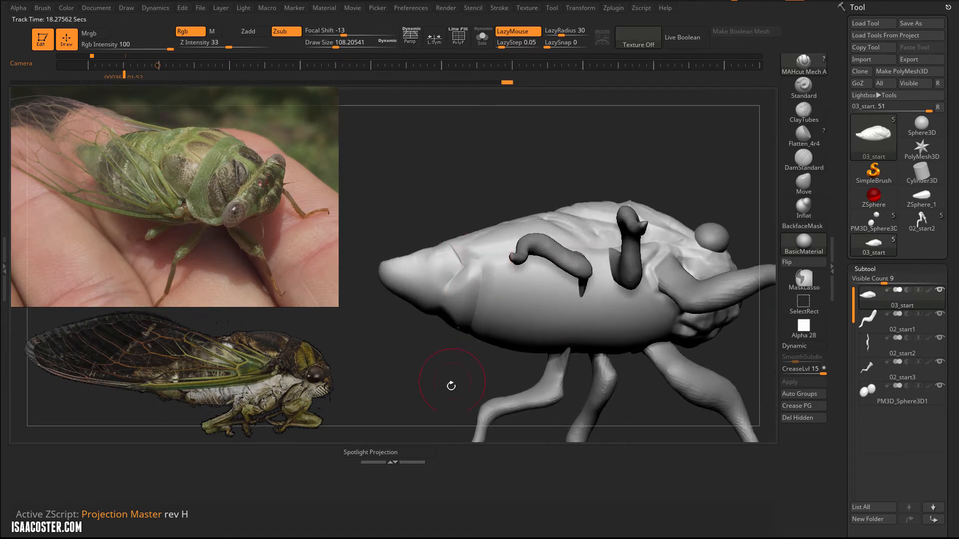
pyautogui.moveTo(451, 385); pyautogui.dragTo(480, 365)
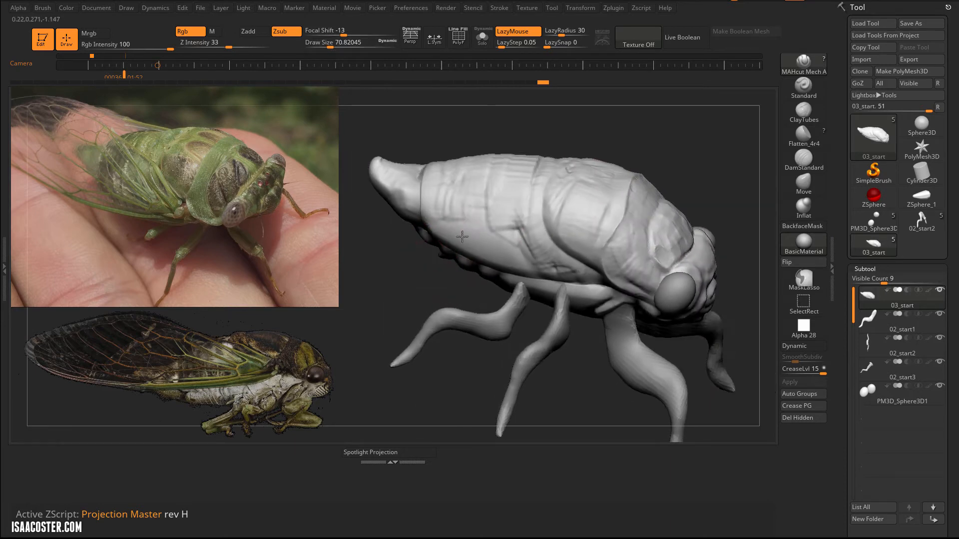
pyautogui.moveTo(461, 237); pyautogui.dragTo(495, 125)
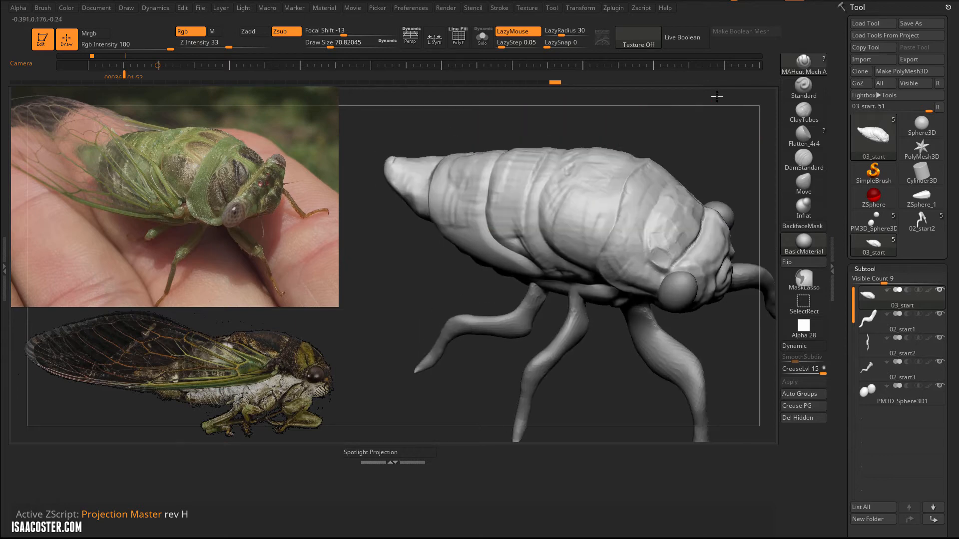
pyautogui.moveTo(717, 96); pyautogui.dragTo(738, 136)
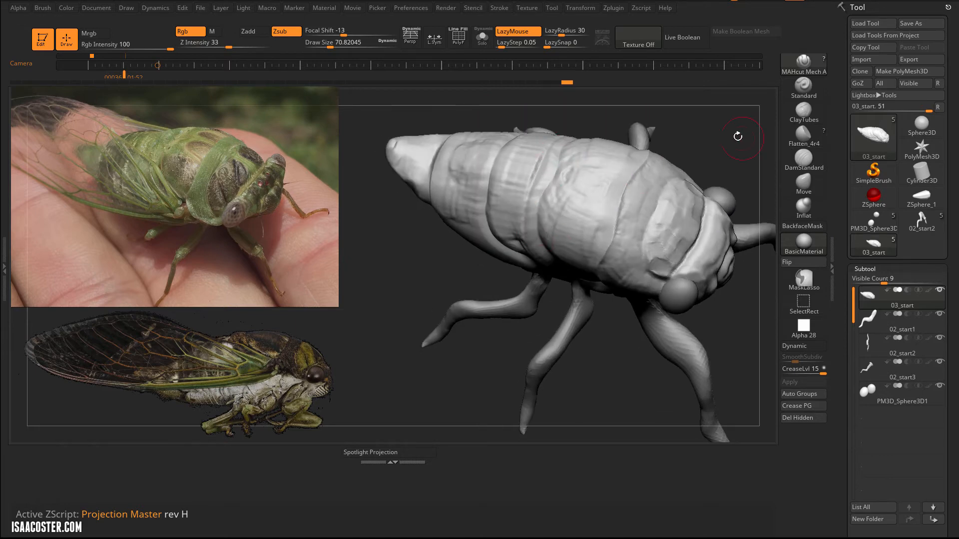
# - Enable BackfaceMask and build raised ridges on the body segments from the side
pyautogui.click(803, 225)
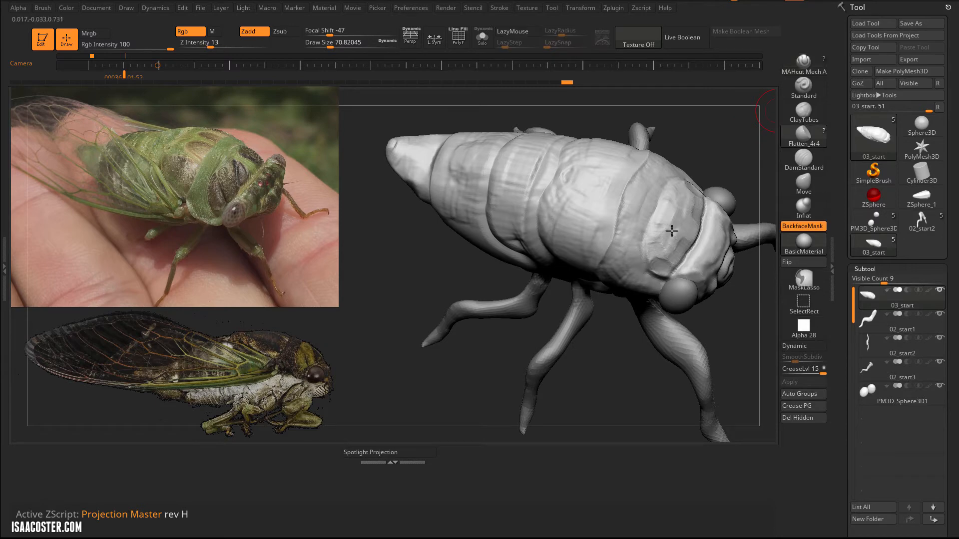
pyautogui.moveTo(558, 196)
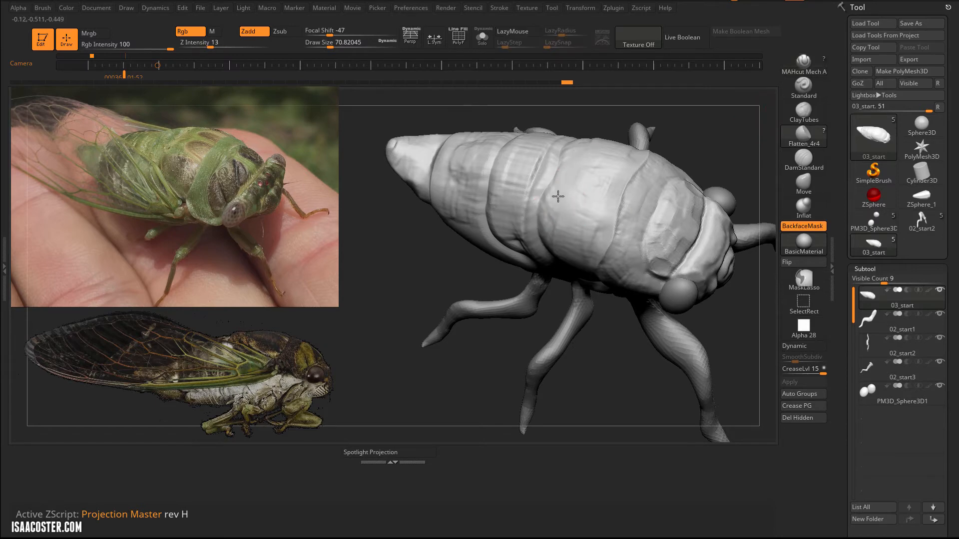
pyautogui.moveTo(558, 197); pyautogui.dragTo(548, 215)
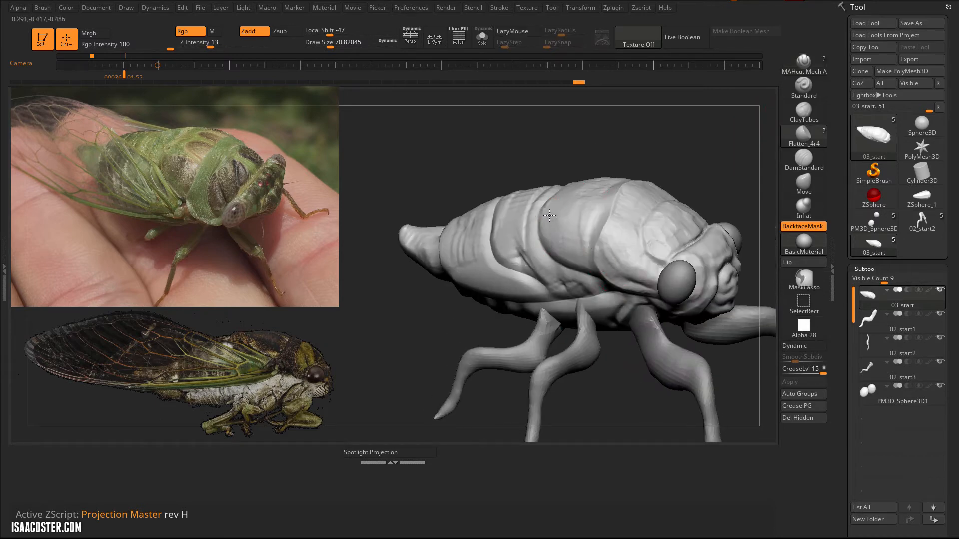
pyautogui.moveTo(549, 215); pyautogui.dragTo(600, 159)
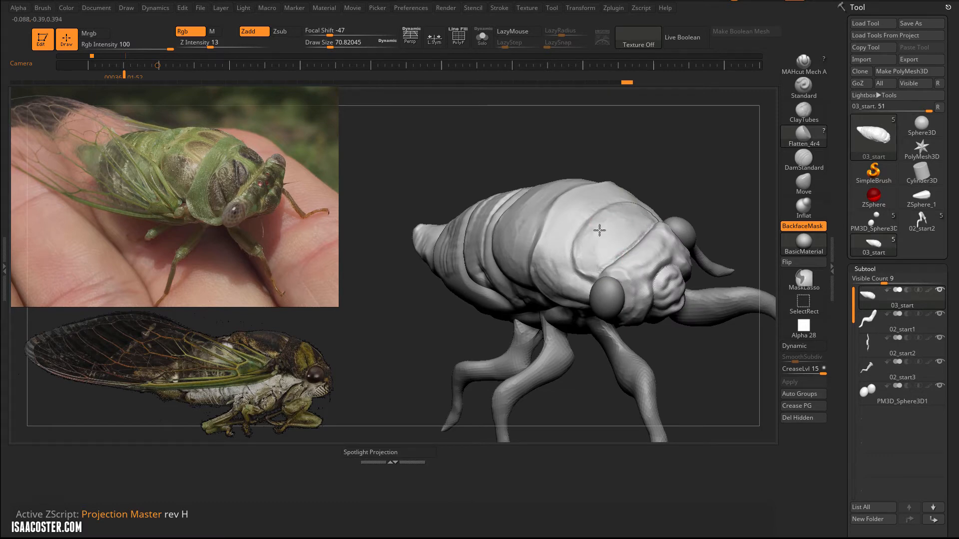
pyautogui.moveTo(600, 231); pyautogui.dragTo(584, 400)
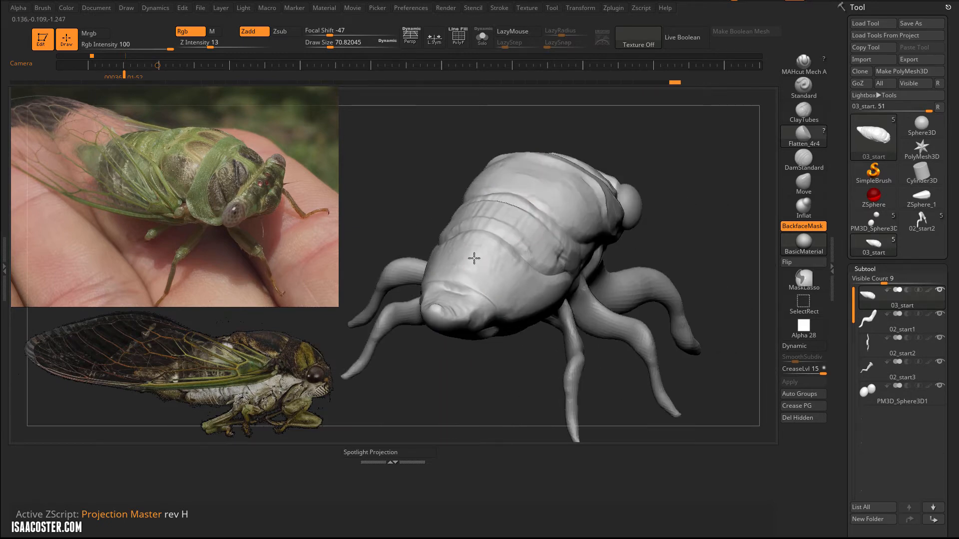
# - Add ridge detail to the abdomen's underside and along the back
pyautogui.moveTo(474, 258); pyautogui.dragTo(444, 300)
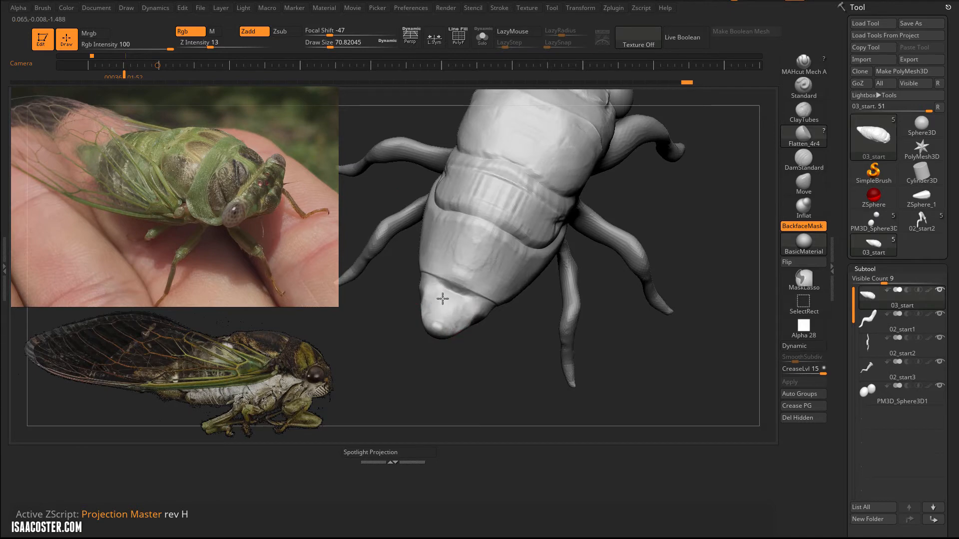
pyautogui.moveTo(443, 300); pyautogui.dragTo(485, 366)
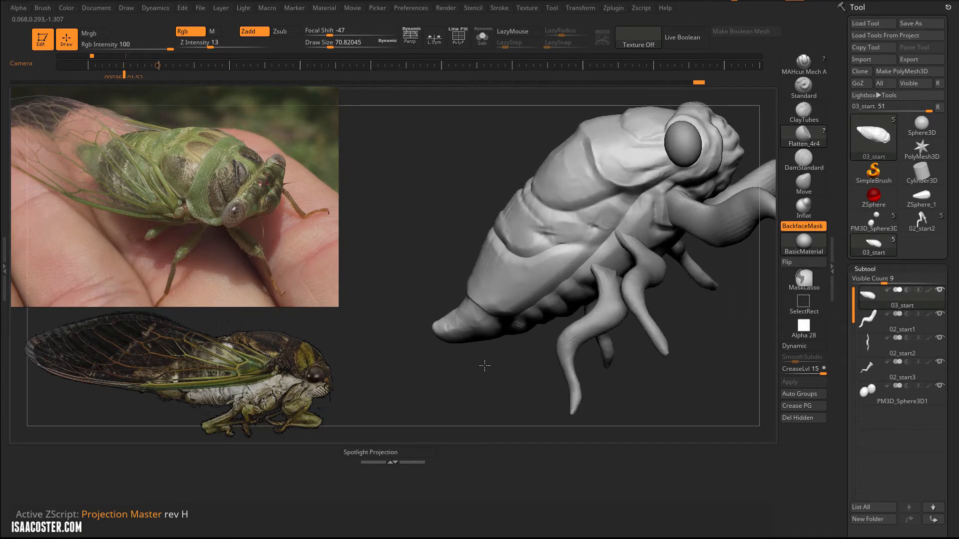
pyautogui.moveTo(485, 366); pyautogui.dragTo(574, 202)
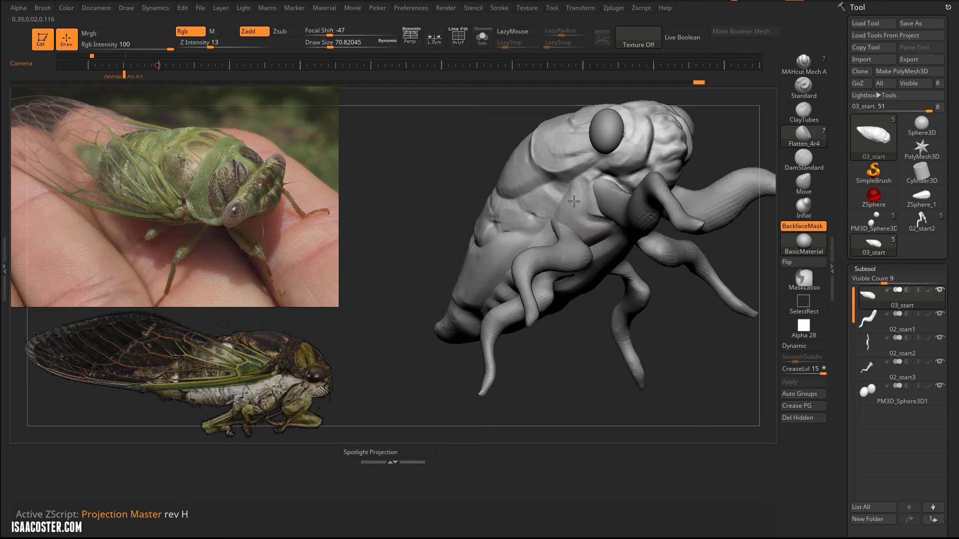
pyautogui.moveTo(572, 202); pyautogui.dragTo(603, 199)
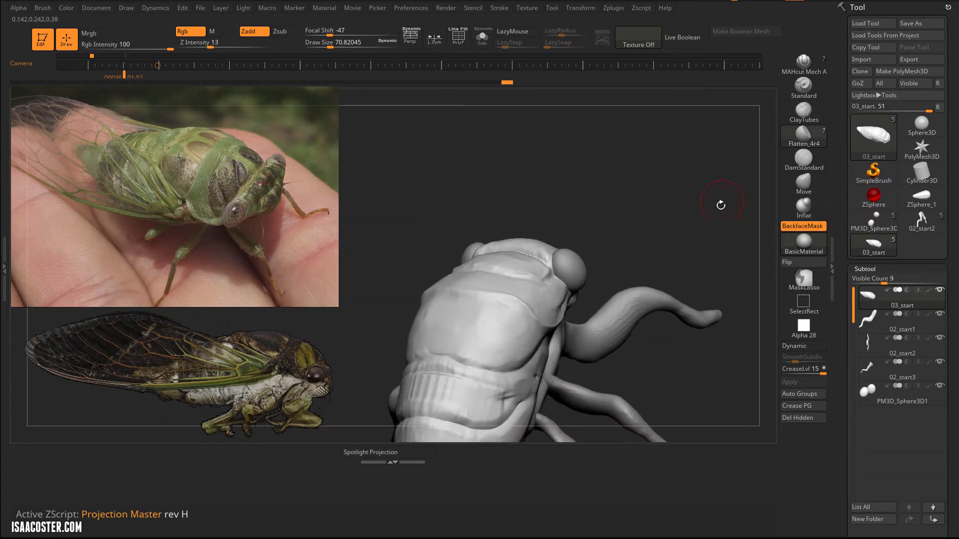
pyautogui.moveTo(721, 204); pyautogui.dragTo(623, 355)
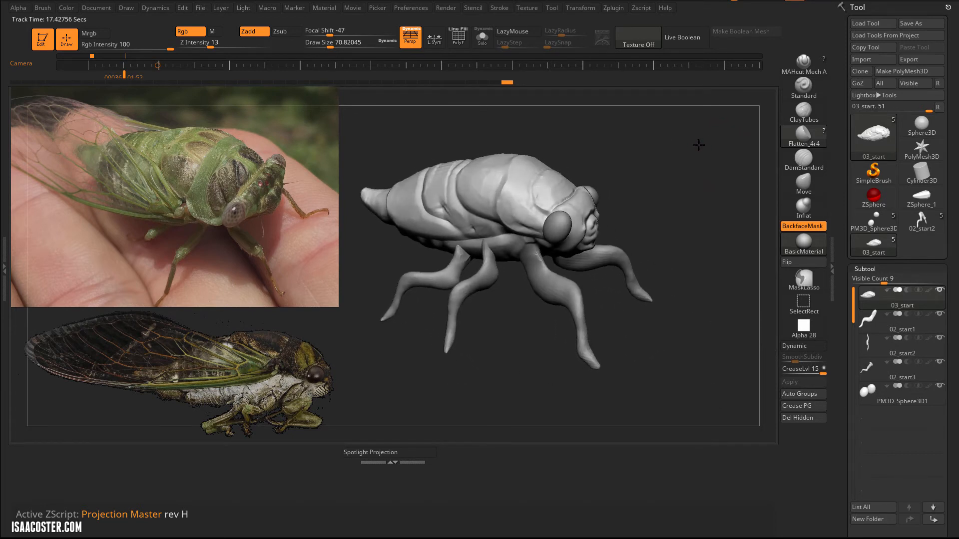
# - Orbit slightly and switch to the Move brush for broad body reshaping
pyautogui.moveTo(700, 145); pyautogui.dragTo(506, 316)
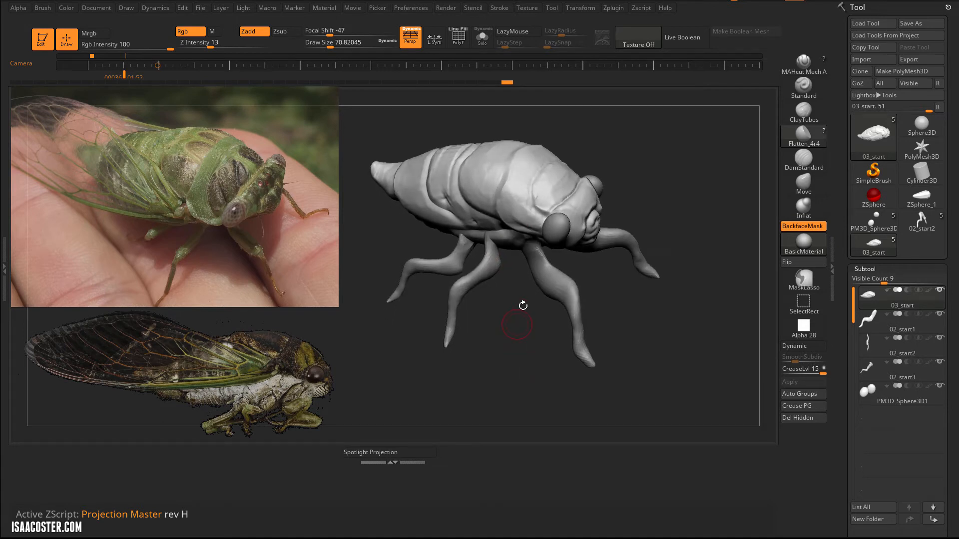
pyautogui.moveTo(214, 195)
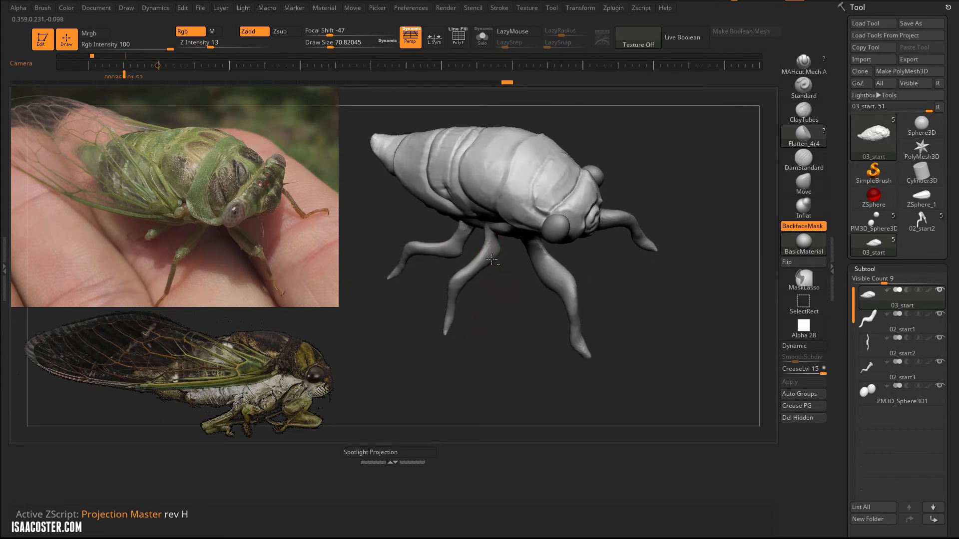
pyautogui.click(902, 353)
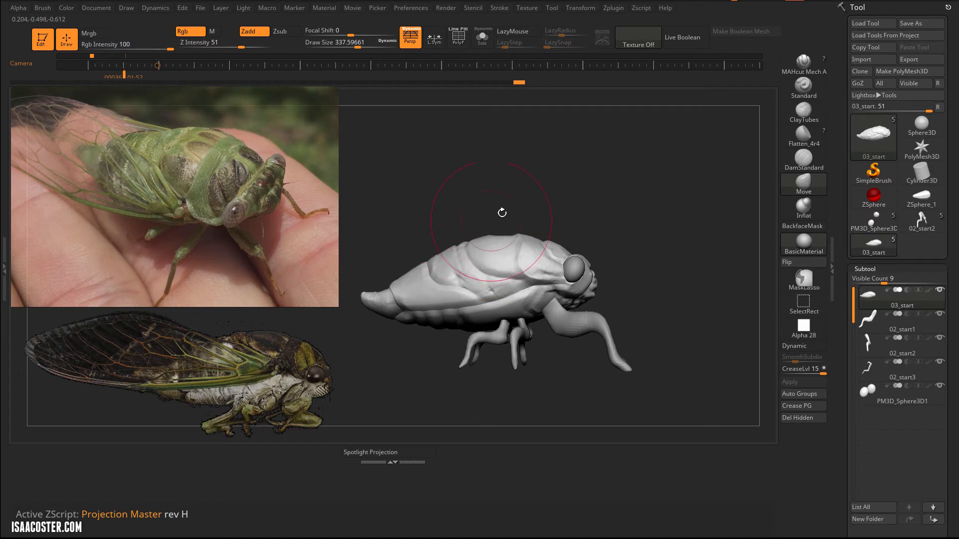
# - Raise and round the top of the cicada's back with the Move brush
pyautogui.moveTo(502, 213); pyautogui.dragTo(514, 273)
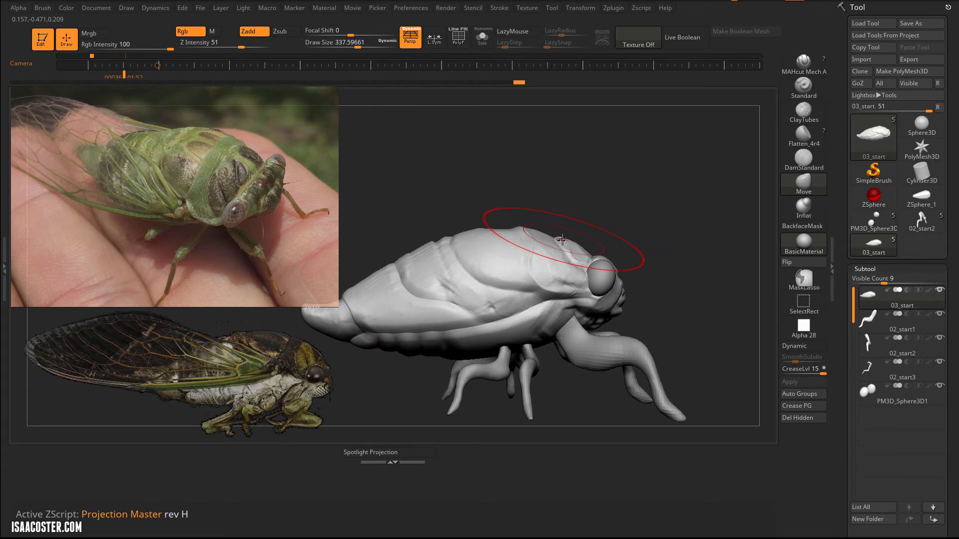
pyautogui.moveTo(562, 238); pyautogui.dragTo(558, 232)
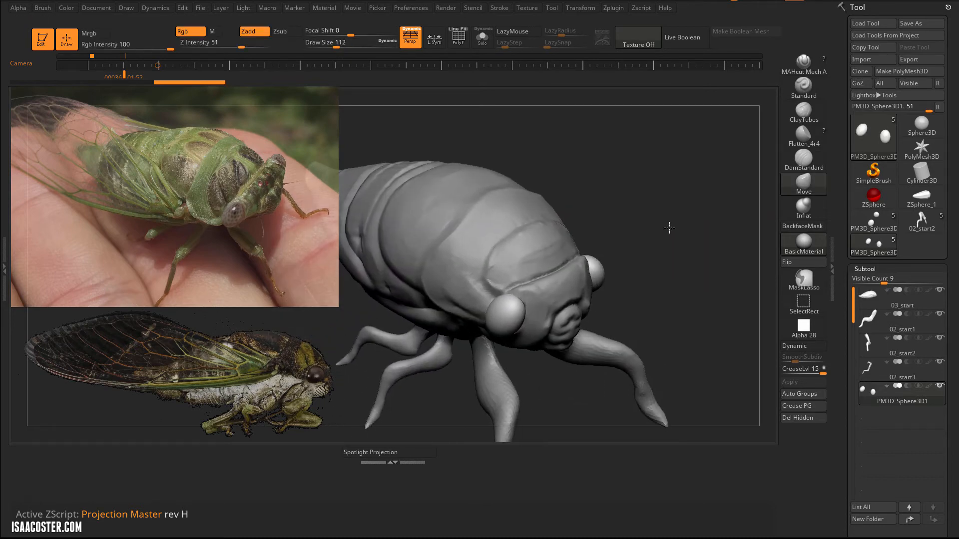
# - Orbit to the front legs and reshape them, then pull the body with the Move brush
pyautogui.moveTo(670, 228); pyautogui.dragTo(622, 291)
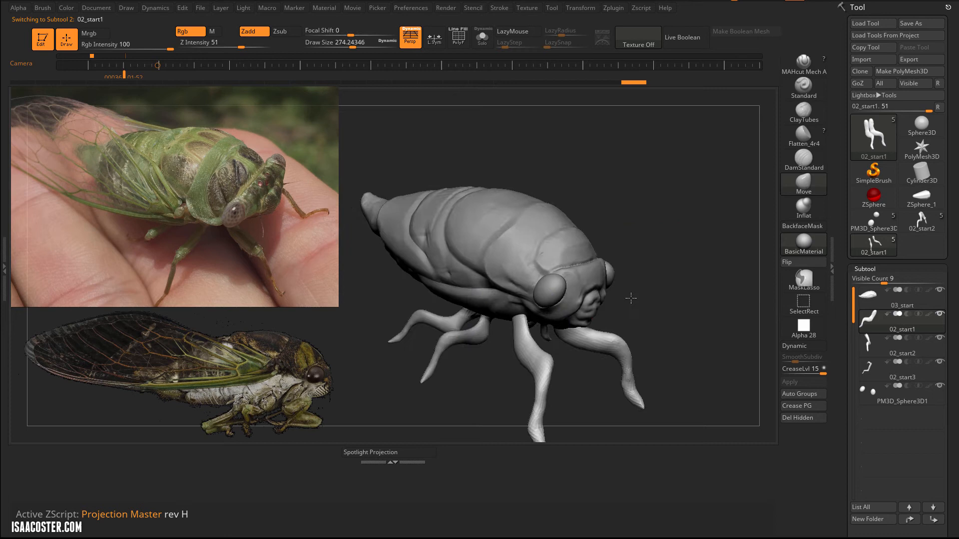
pyautogui.moveTo(629, 300); pyautogui.dragTo(347, 291)
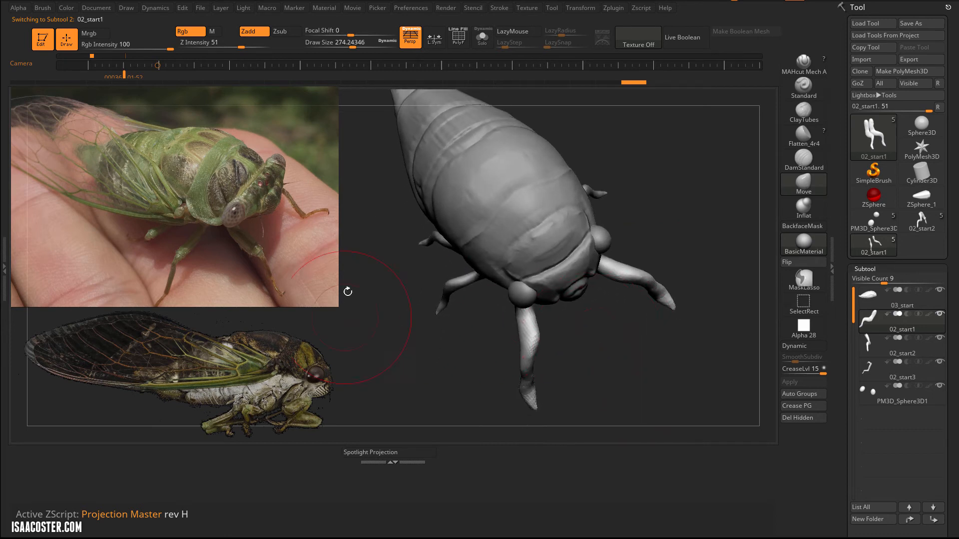
pyautogui.moveTo(348, 291); pyautogui.dragTo(452, 359)
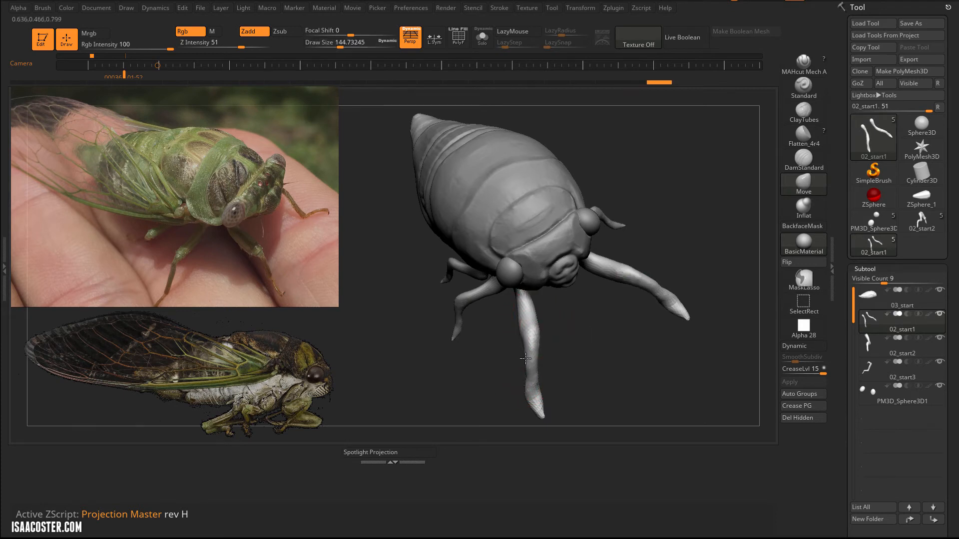
pyautogui.moveTo(524, 357); pyautogui.dragTo(626, 290)
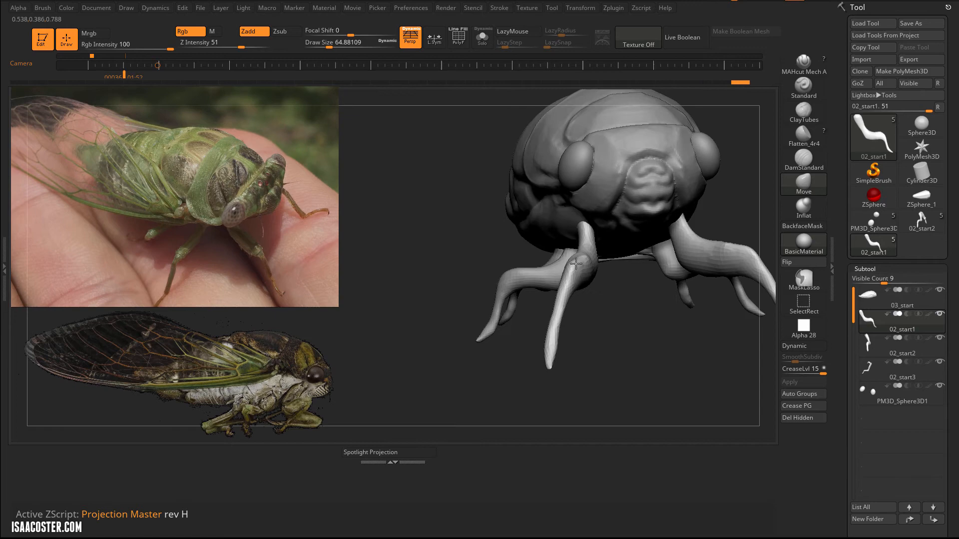
pyautogui.moveTo(575, 263); pyautogui.dragTo(629, 214)
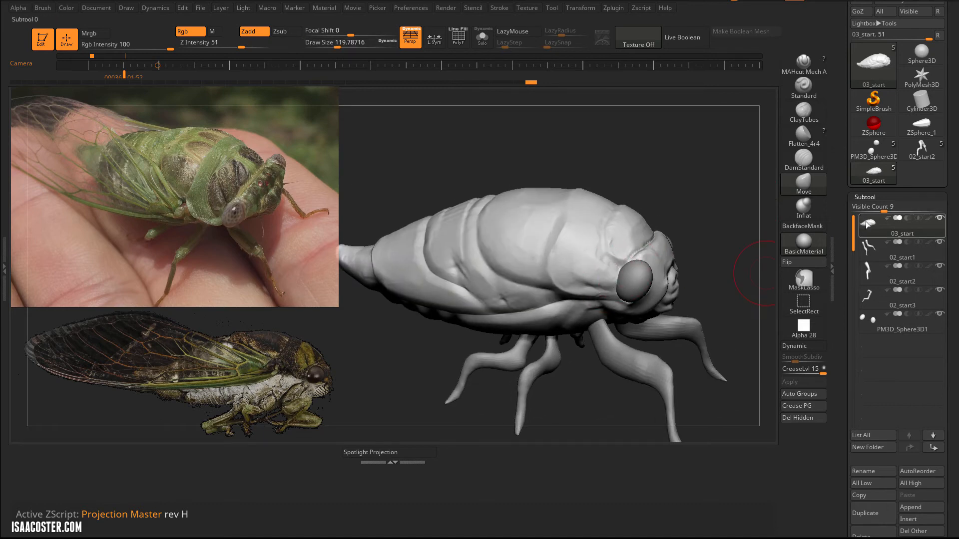
pyautogui.moveTo(858, 224)
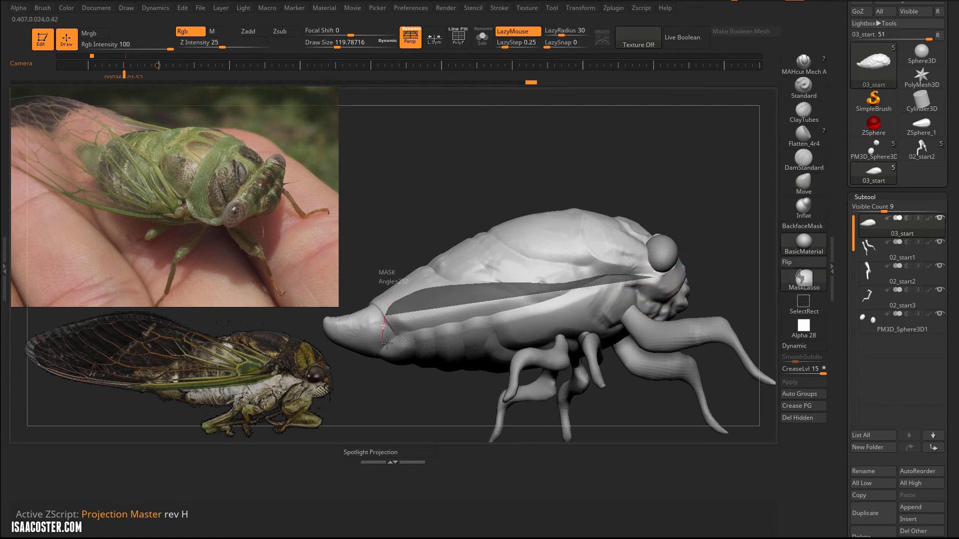
# - Paint Ctrl mask strokes along the side of the cicada body
pyautogui.moveTo(385, 342); pyautogui.dragTo(642, 284)
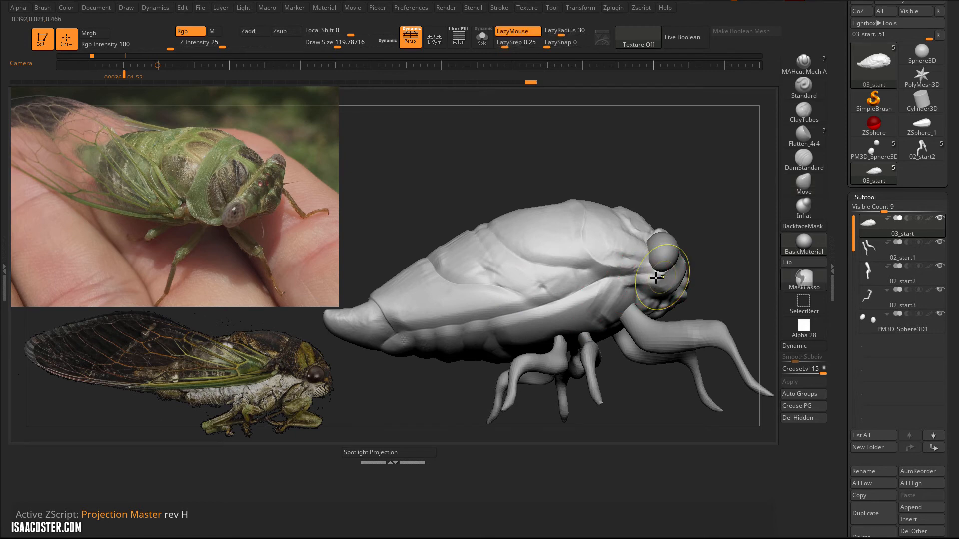
pyautogui.moveTo(658, 276); pyautogui.dragTo(404, 287)
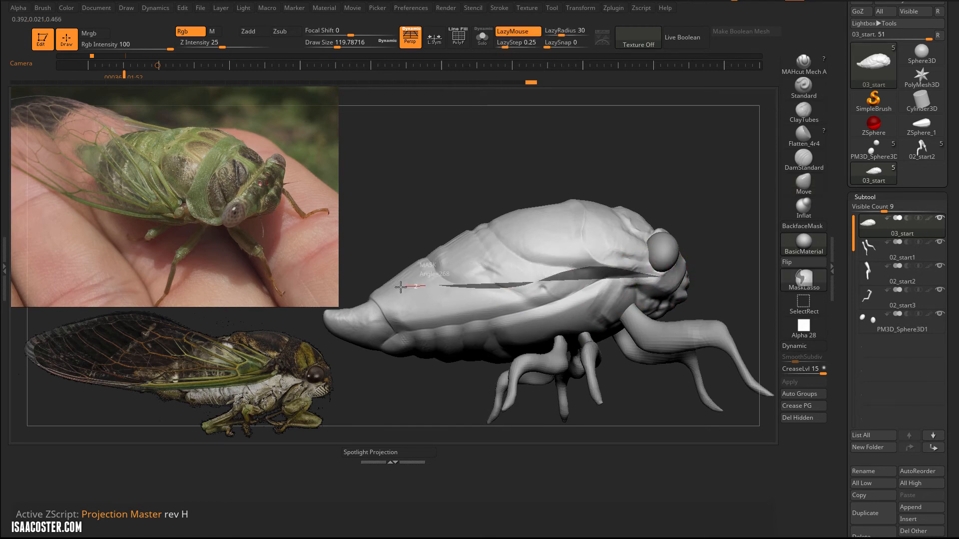
pyautogui.moveTo(401, 288); pyautogui.dragTo(554, 321)
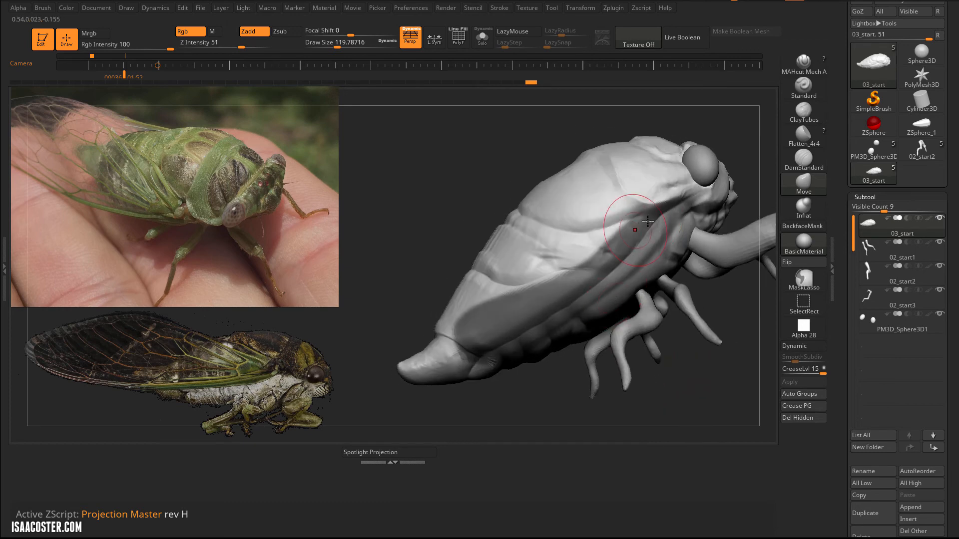
# - Orbit over the body and extend the wing mask across its back
pyautogui.moveTo(648, 223); pyautogui.dragTo(505, 231)
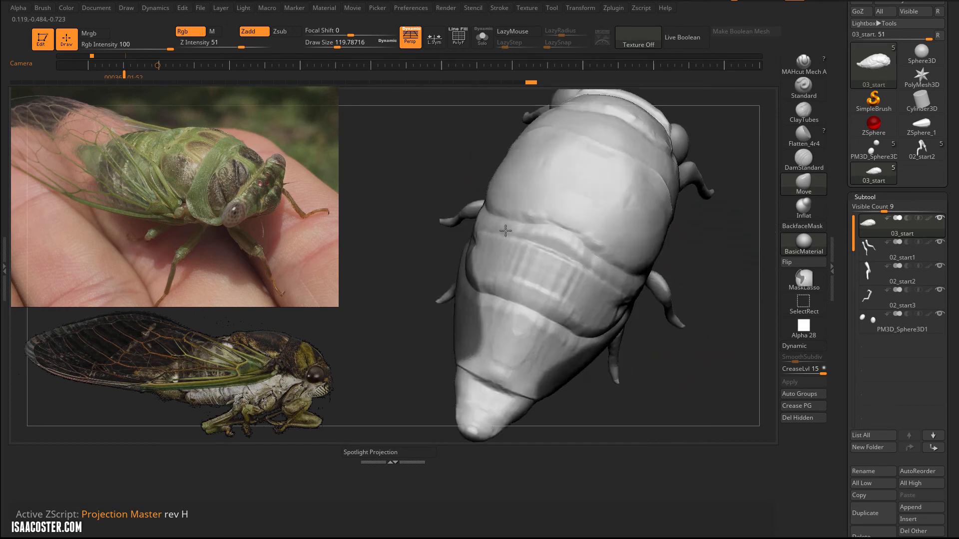
pyautogui.moveTo(505, 231); pyautogui.dragTo(514, 238)
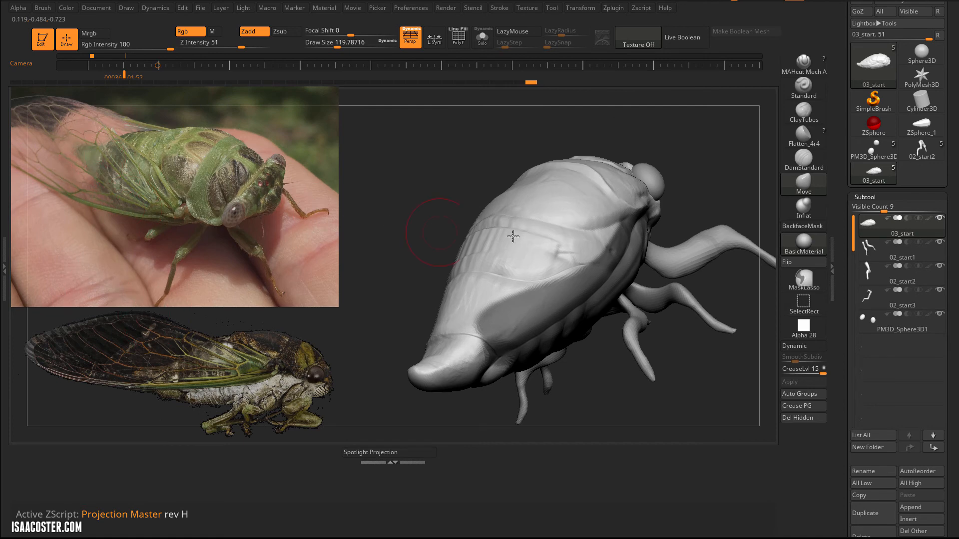
pyautogui.moveTo(513, 238); pyautogui.dragTo(563, 409)
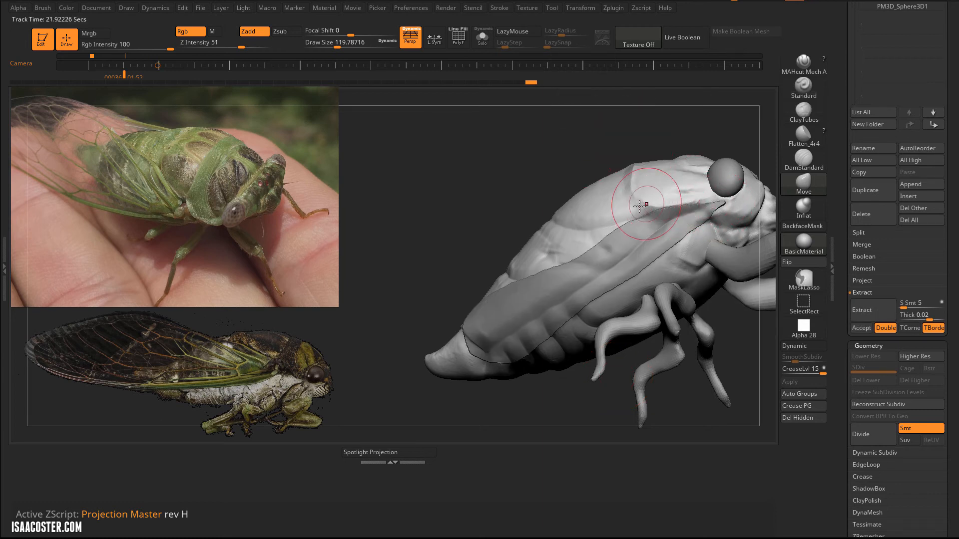
# - Widen the wing mask near the shoulder and select the extracted Extract1 wing piece
pyautogui.moveTo(641, 204); pyautogui.dragTo(531, 333)
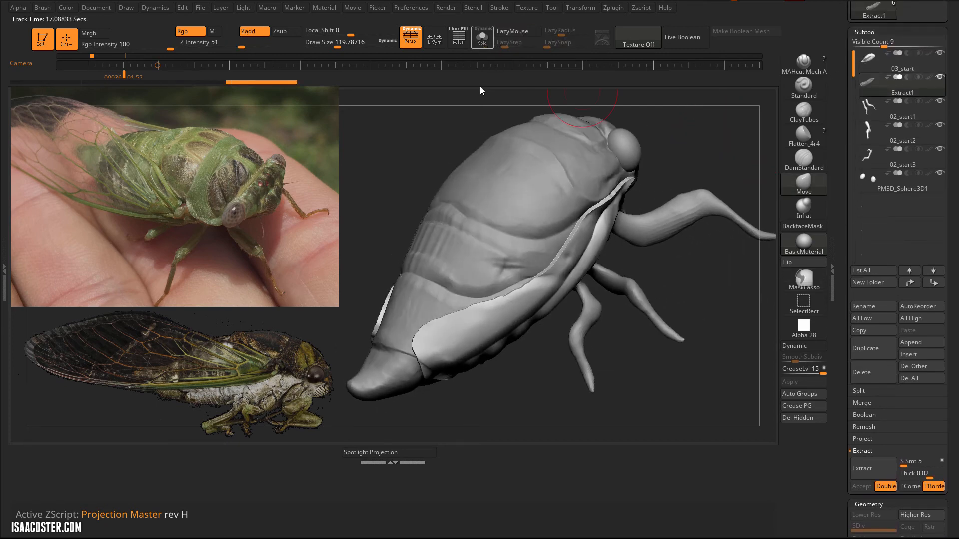
pyautogui.click(482, 38)
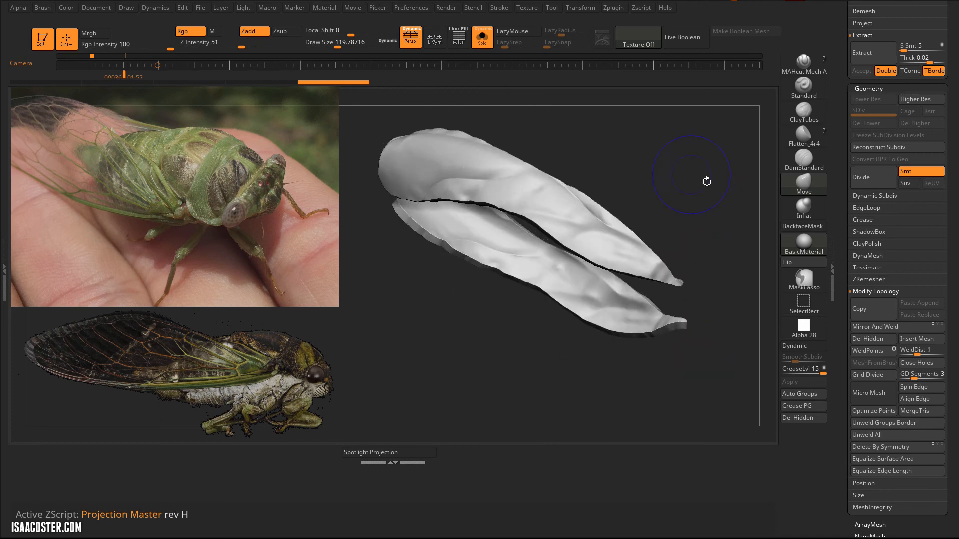
# - Show the wing's PolyF wireframe and orbit around it to inspect its polygroups
pyautogui.click(452, 34)
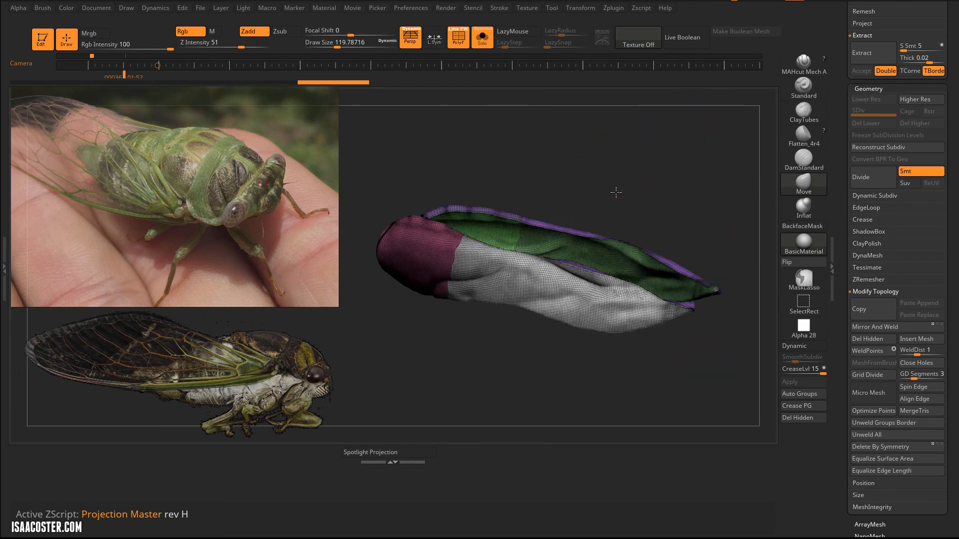
pyautogui.moveTo(616, 191); pyautogui.dragTo(621, 200)
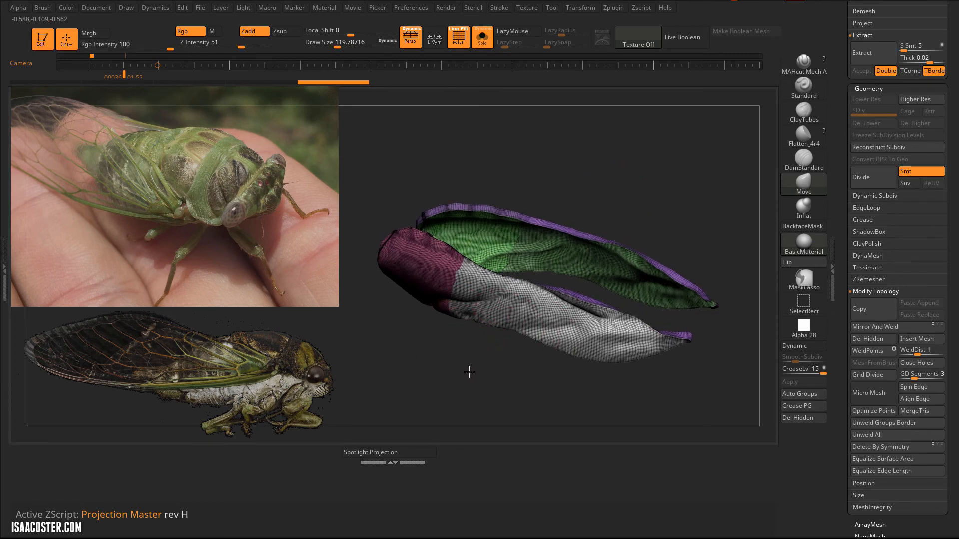
pyautogui.moveTo(468, 372); pyautogui.dragTo(588, 138)
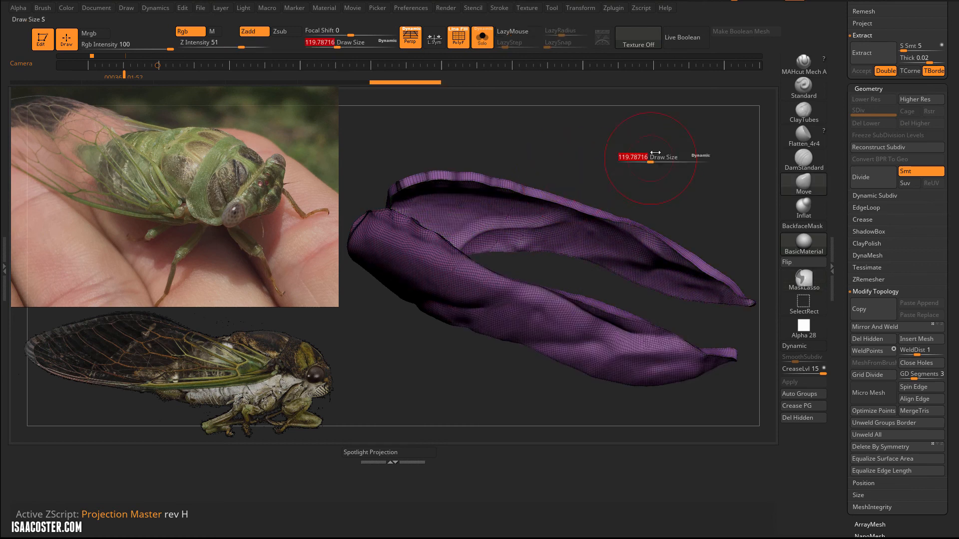
pyautogui.scroll(-3)
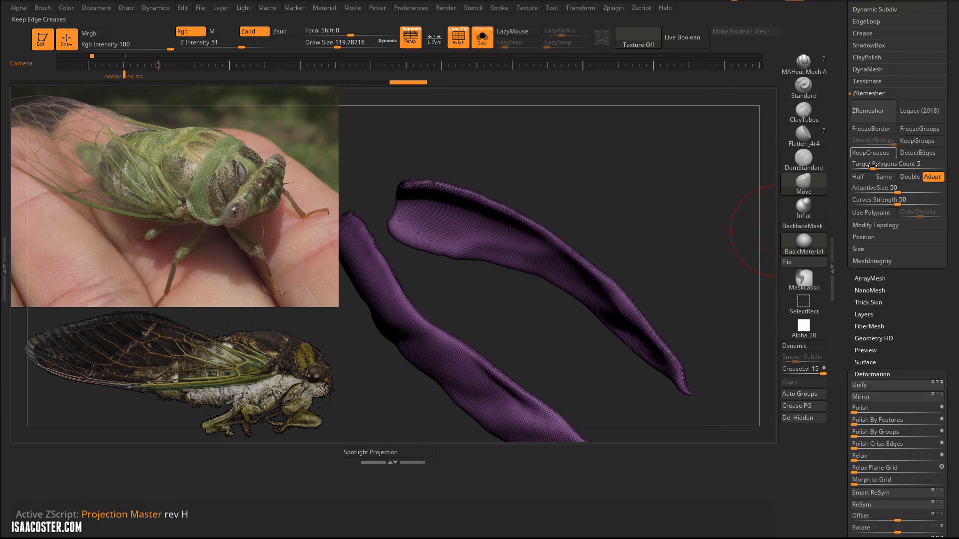
# - Lower ZRemesher Target Polygons Count to about 0.5 and remesh the wing into large quads
pyautogui.click(893, 164)
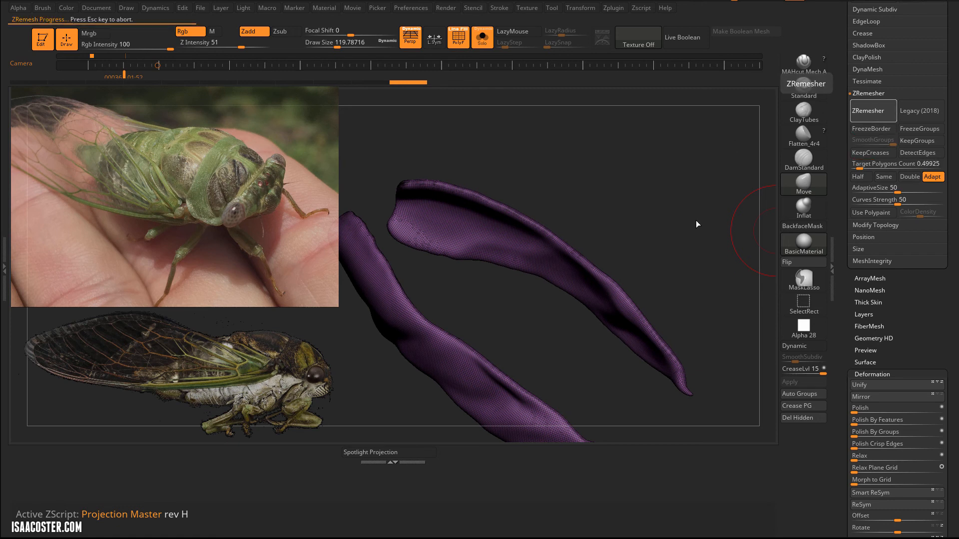
pyautogui.moveTo(708, 223)
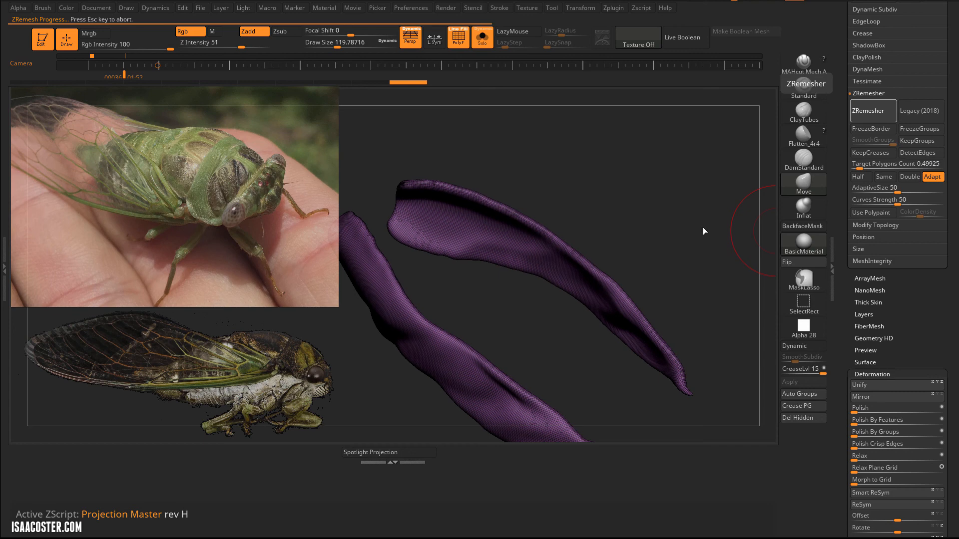
pyautogui.moveTo(707, 243)
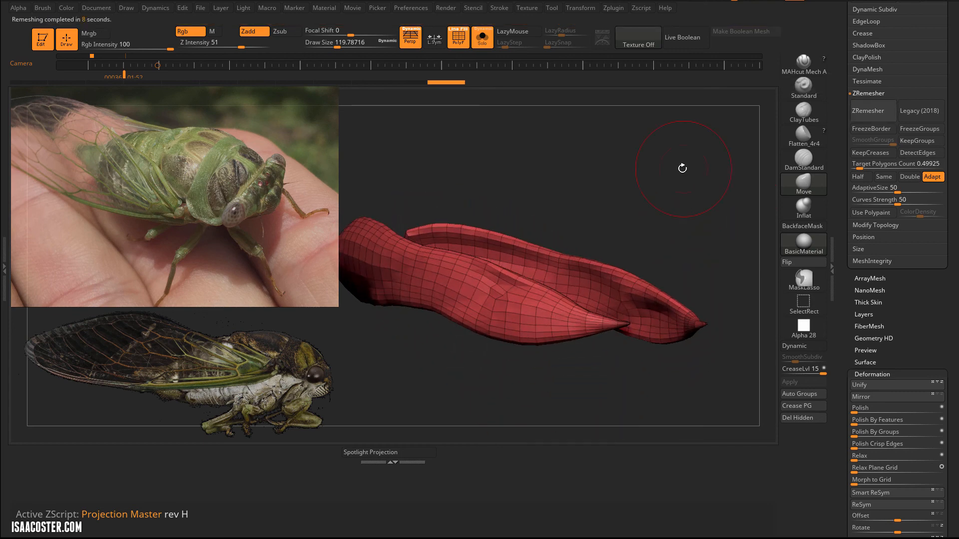
pyautogui.moveTo(682, 169); pyautogui.dragTo(665, 216)
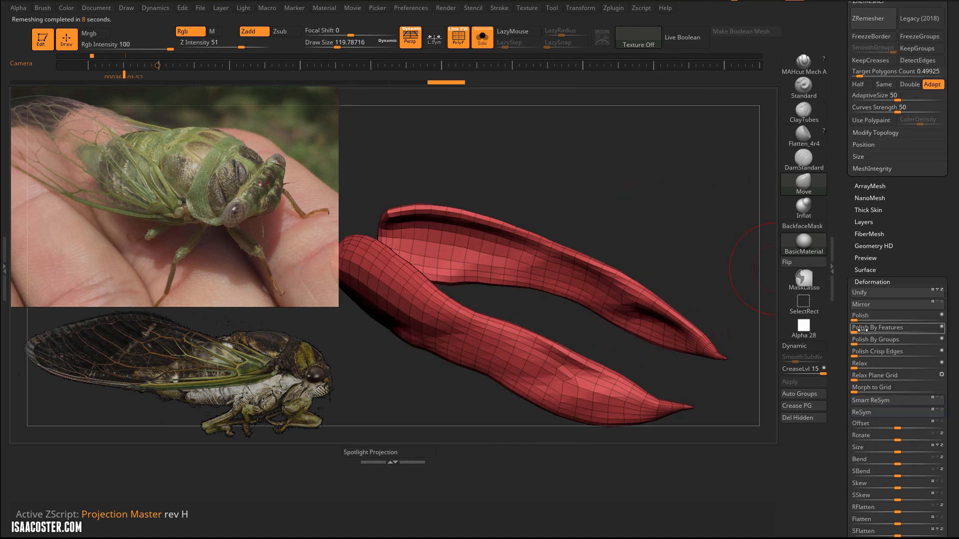
pyautogui.click(893, 316)
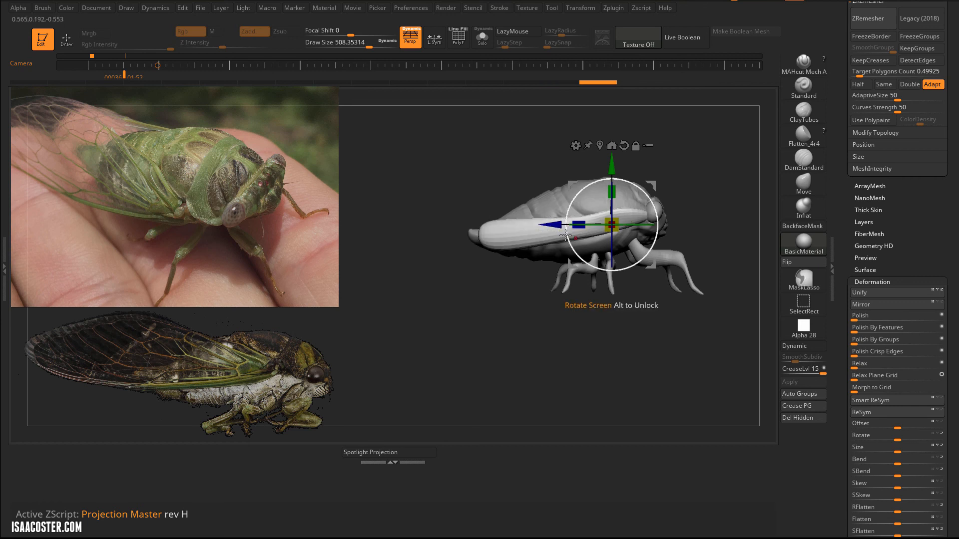
# - Position the wing over the back, press its edge down, and round its rear tip
pyautogui.moveTo(611, 224); pyautogui.dragTo(636, 224)
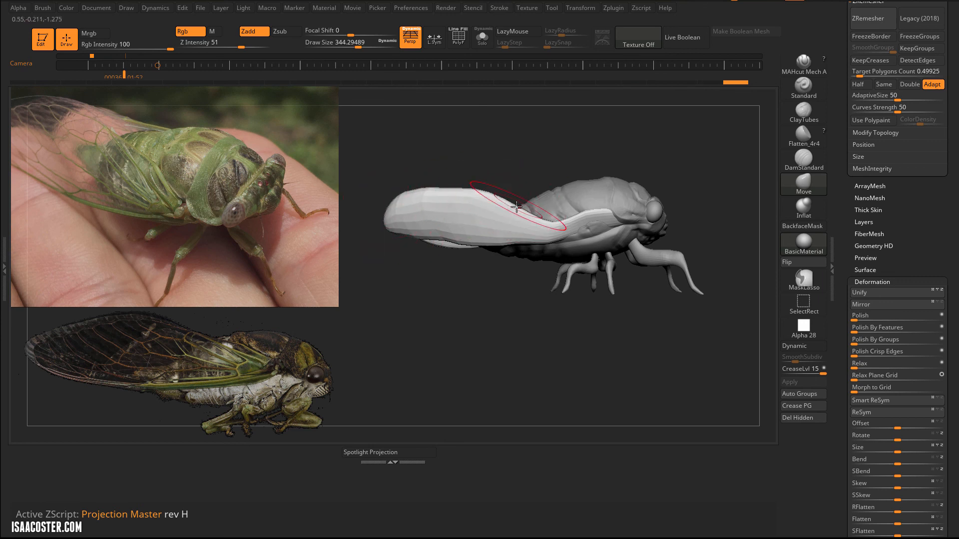
pyautogui.moveTo(517, 207); pyautogui.dragTo(538, 259)
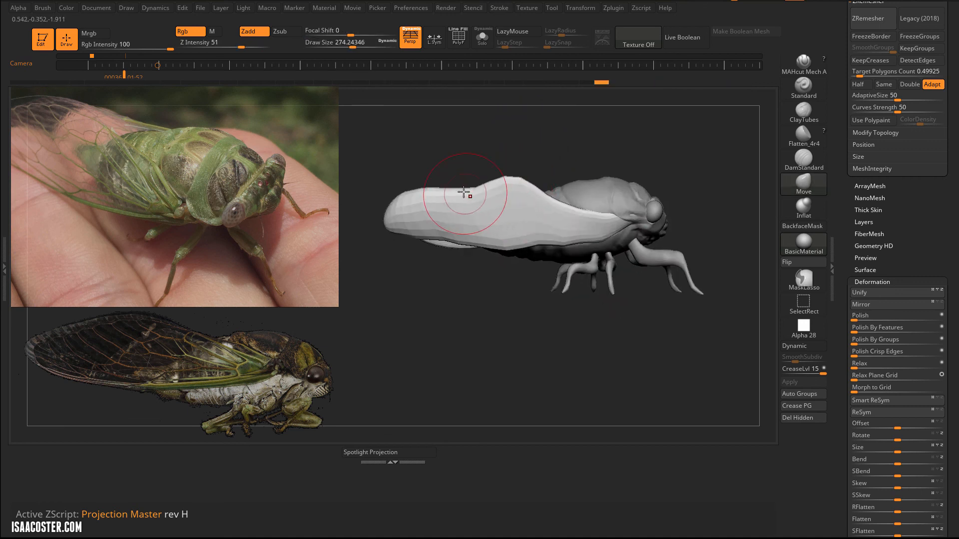
pyautogui.moveTo(465, 194); pyautogui.dragTo(392, 216)
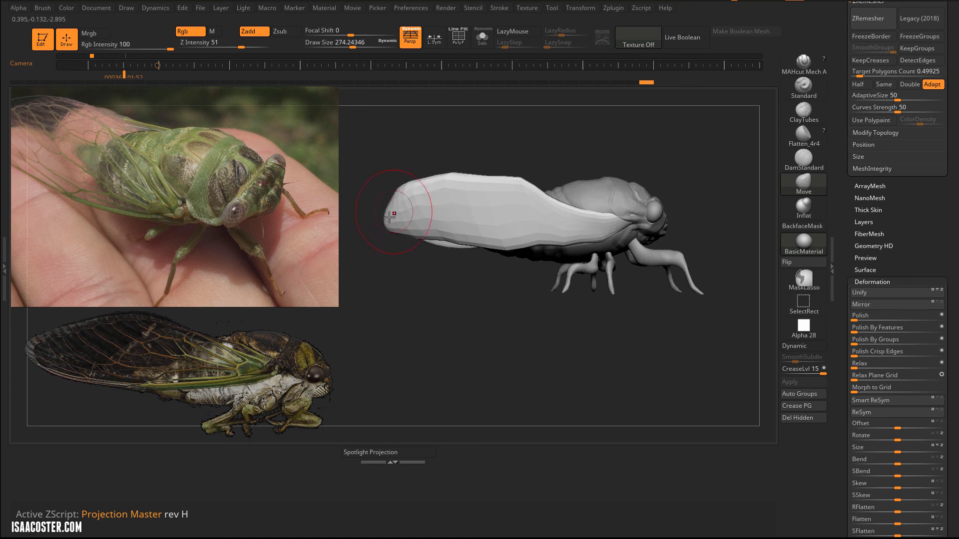